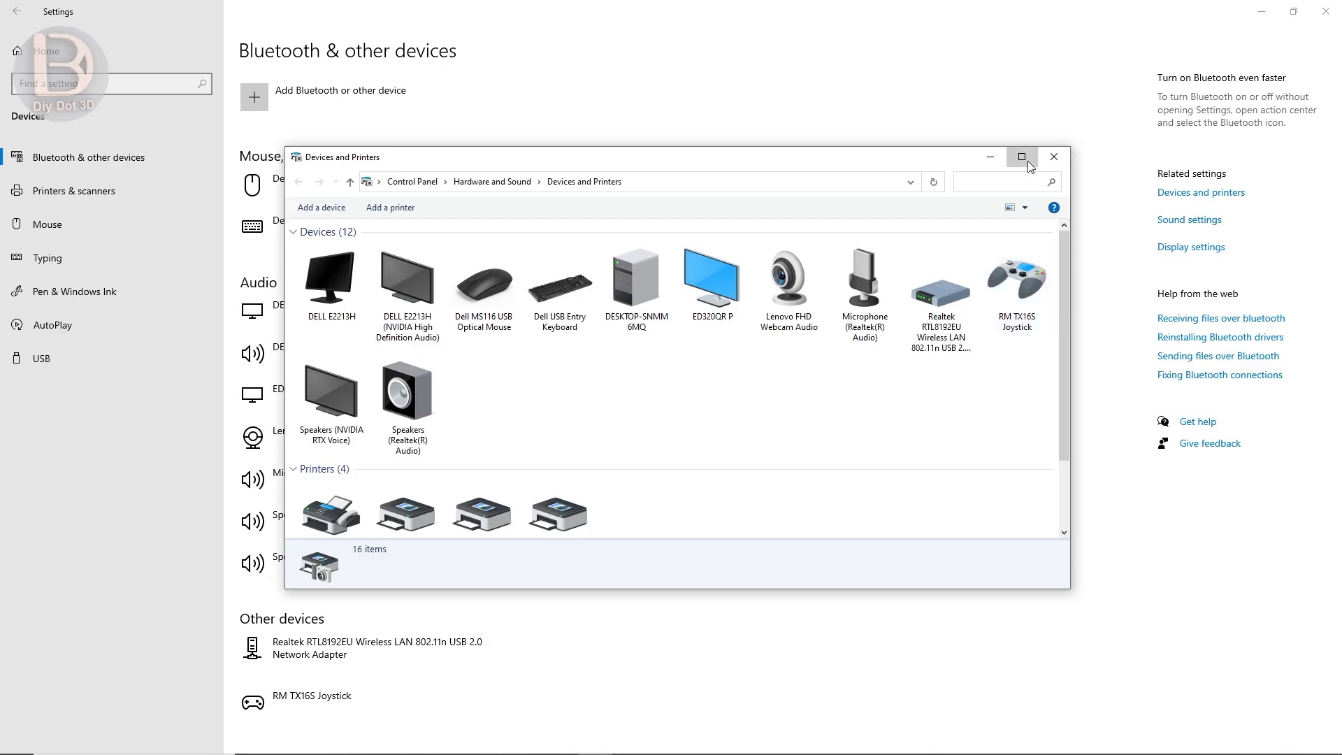
Maximize the Devices and Printers window showing the RM TX16S Joystick.
left_click(1021, 156)
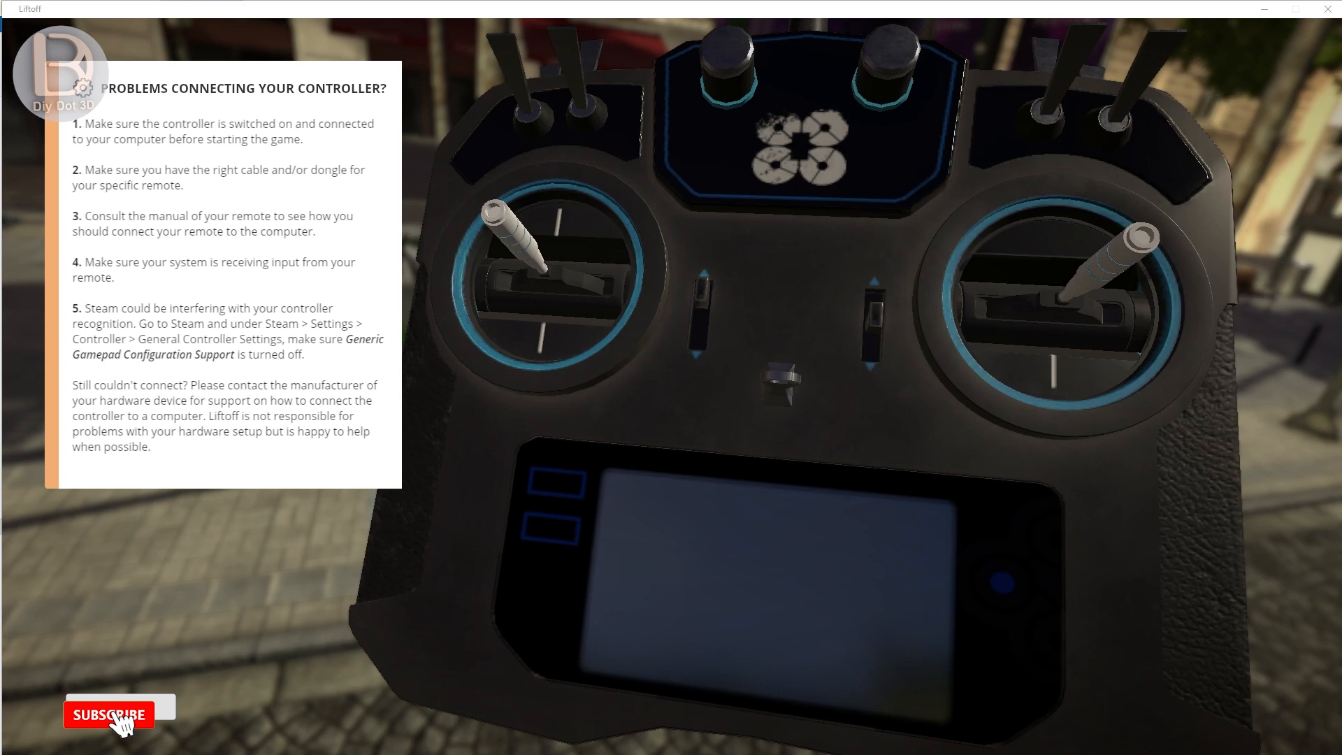
Leave Liftoff and search Windows for 'device' to find Device Manager.
left_click(110, 715)
type("dev")
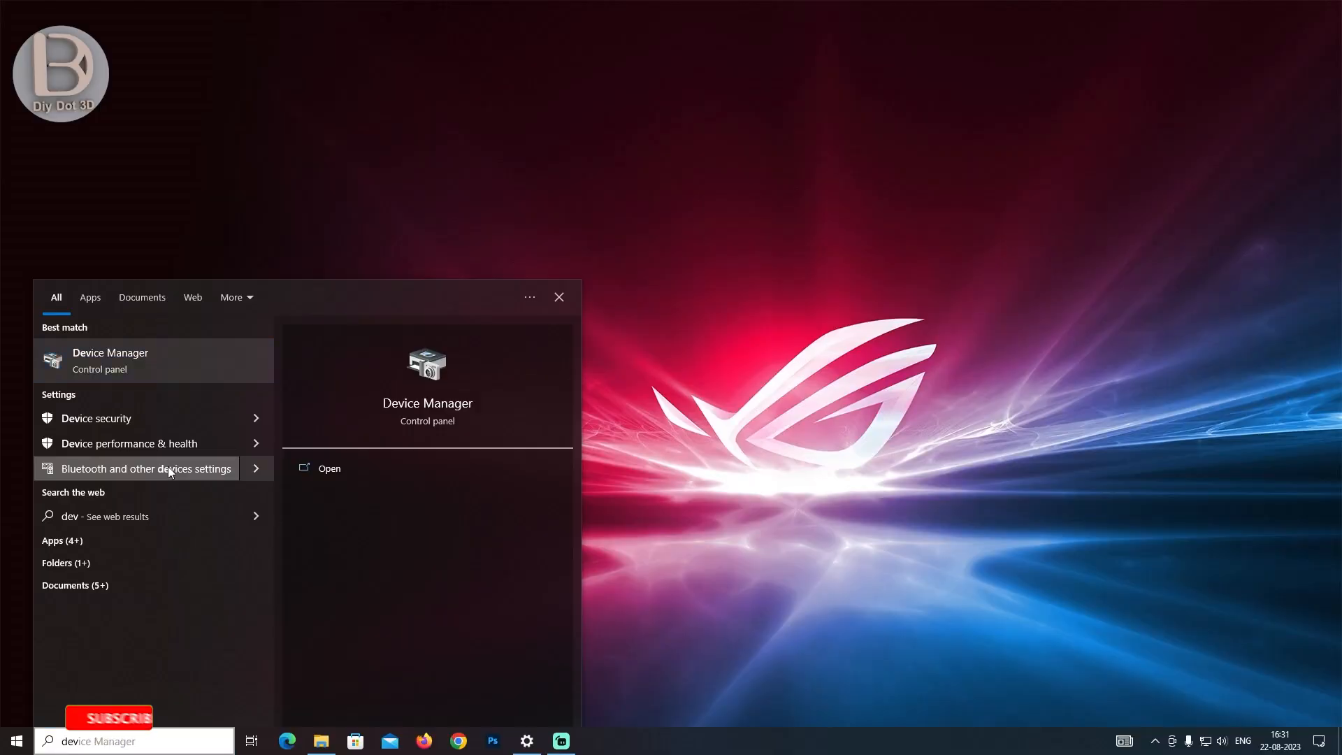
Open Devices and Printers from Bluetooth settings and maximize it.
left_click(145, 468)
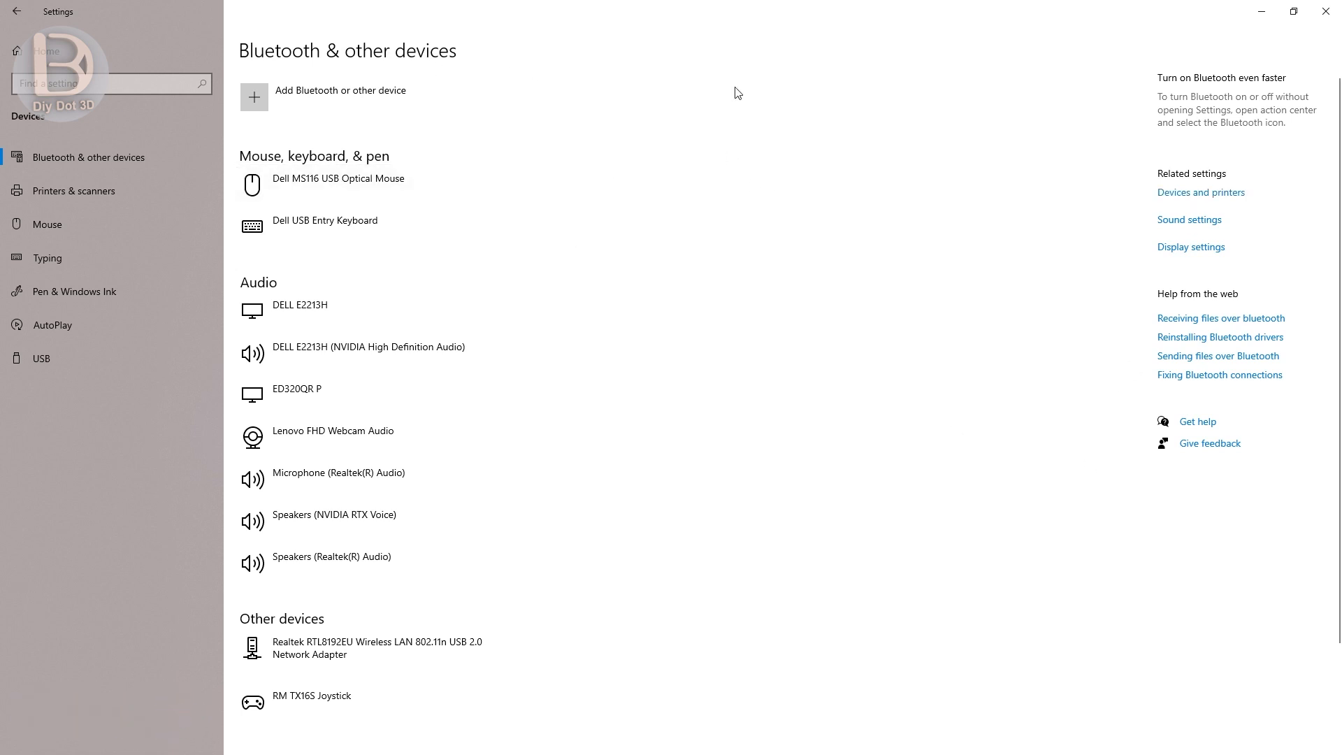
mouse_move(1212, 200)
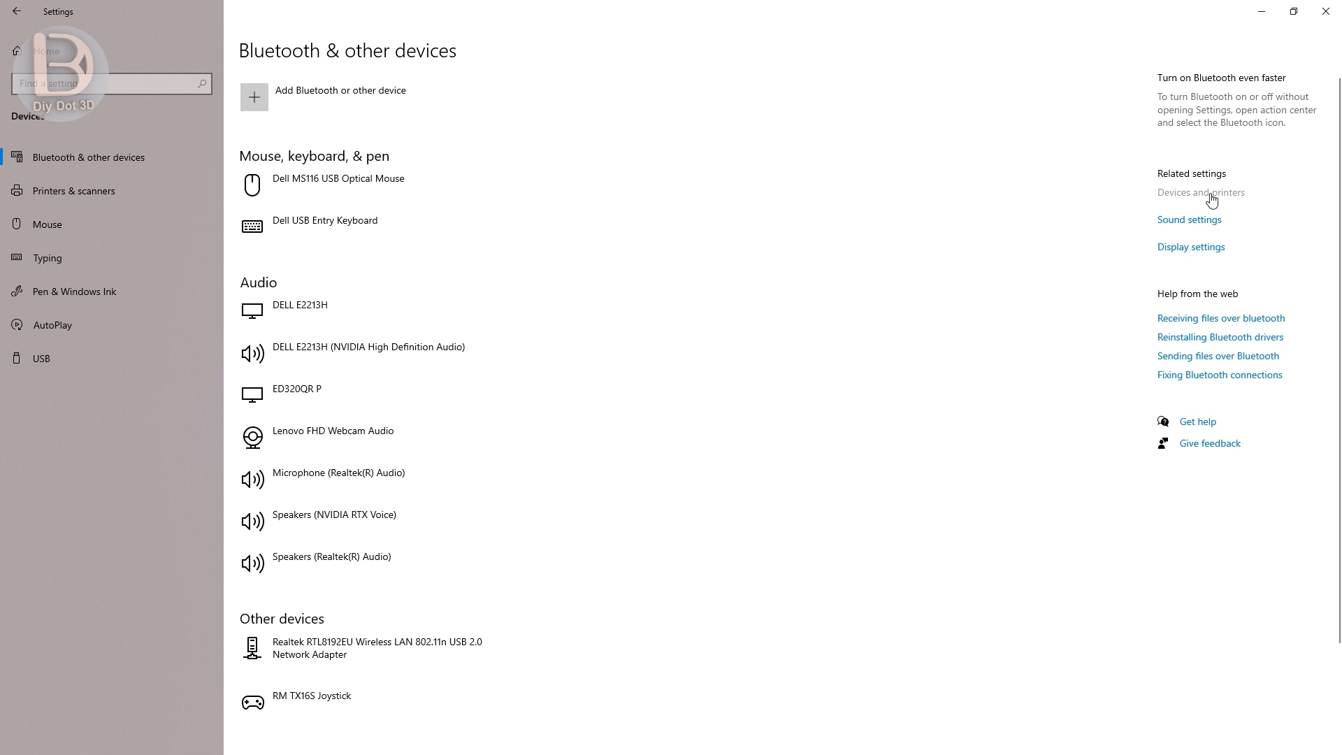
left_click(1201, 192)
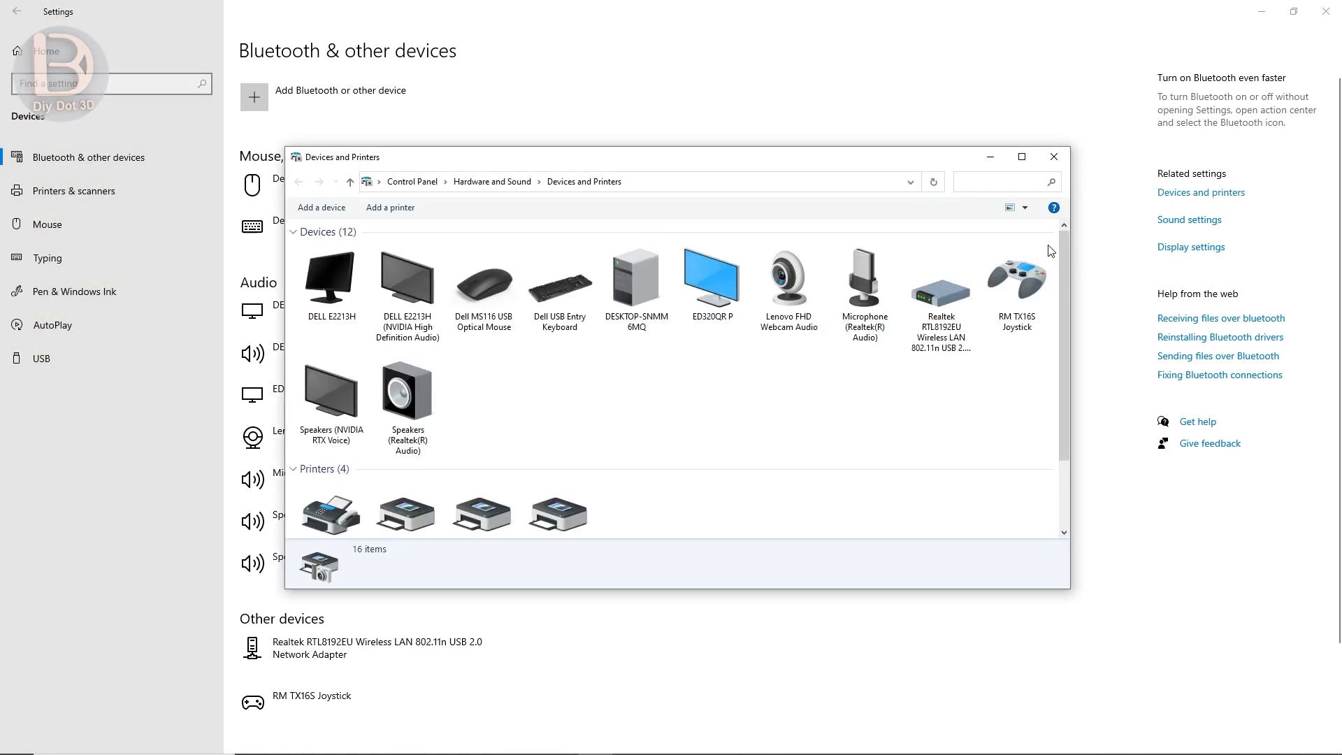
left_click(1016, 279)
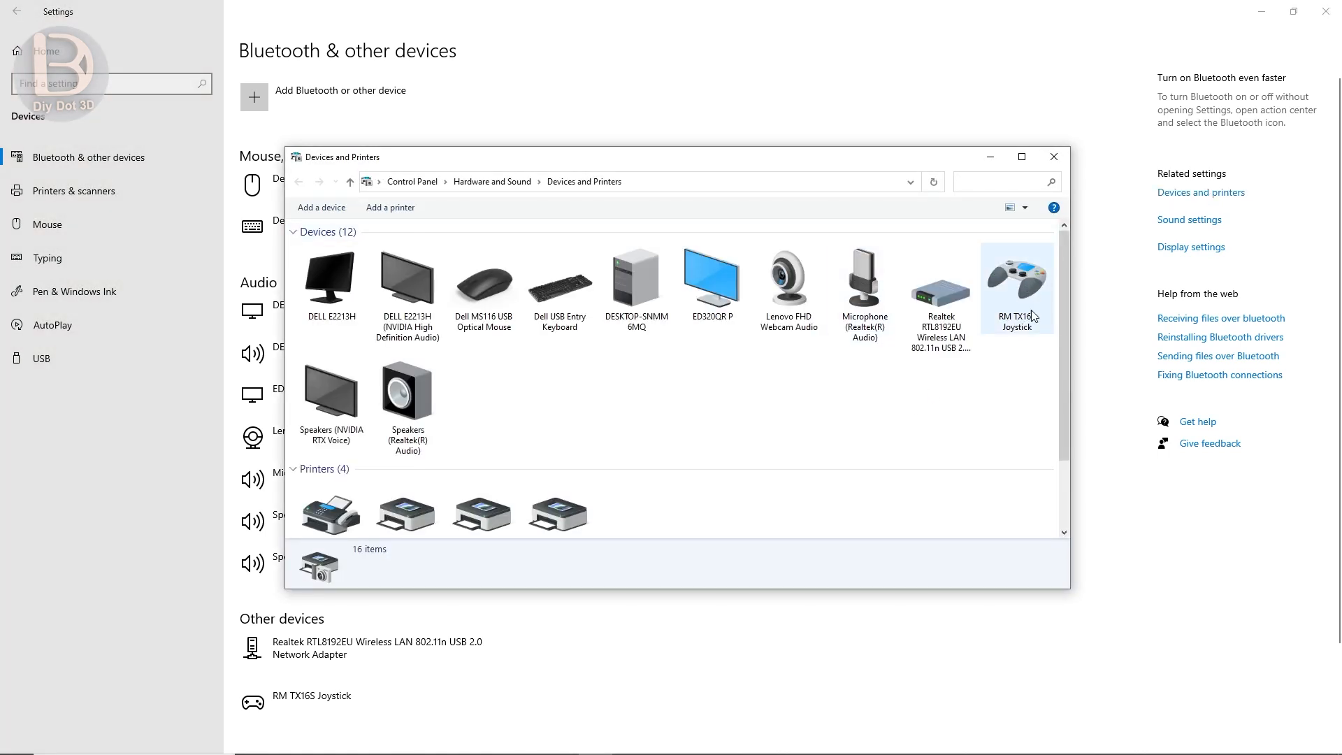
mouse_move(1028, 165)
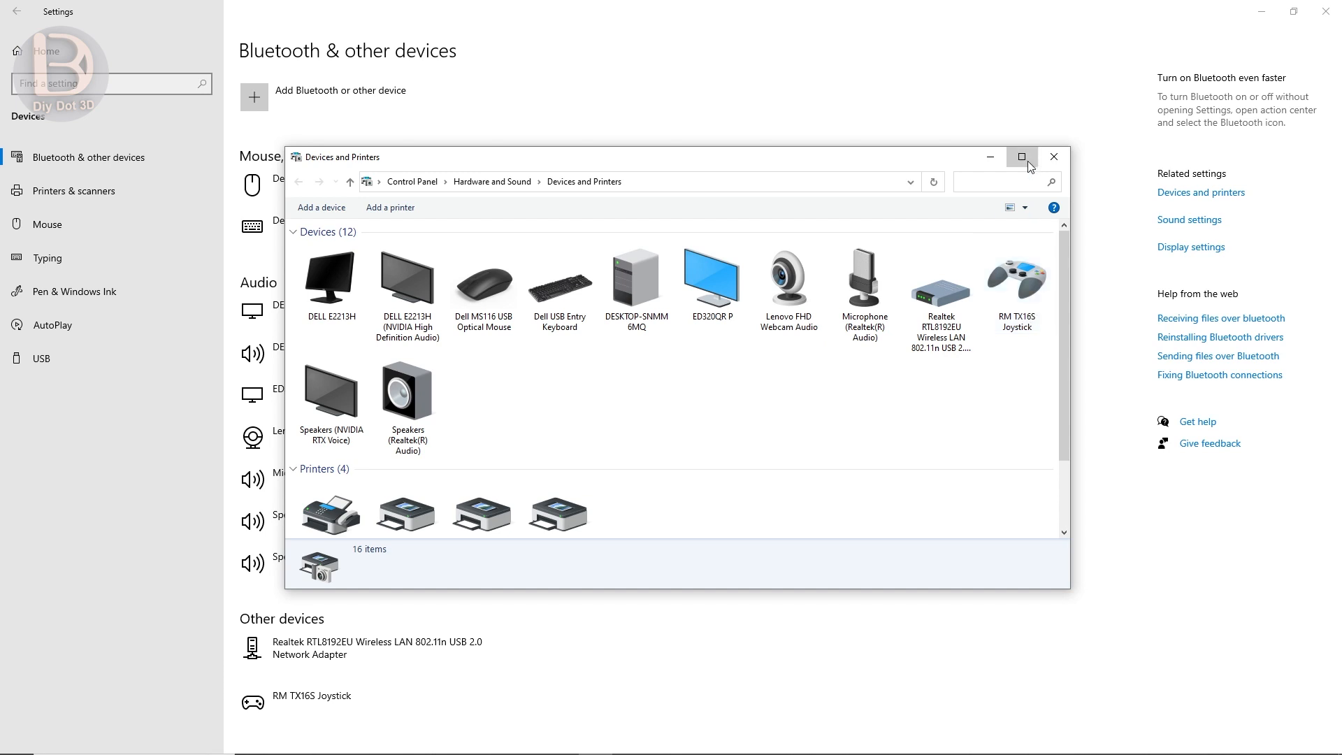
left_click(1021, 157)
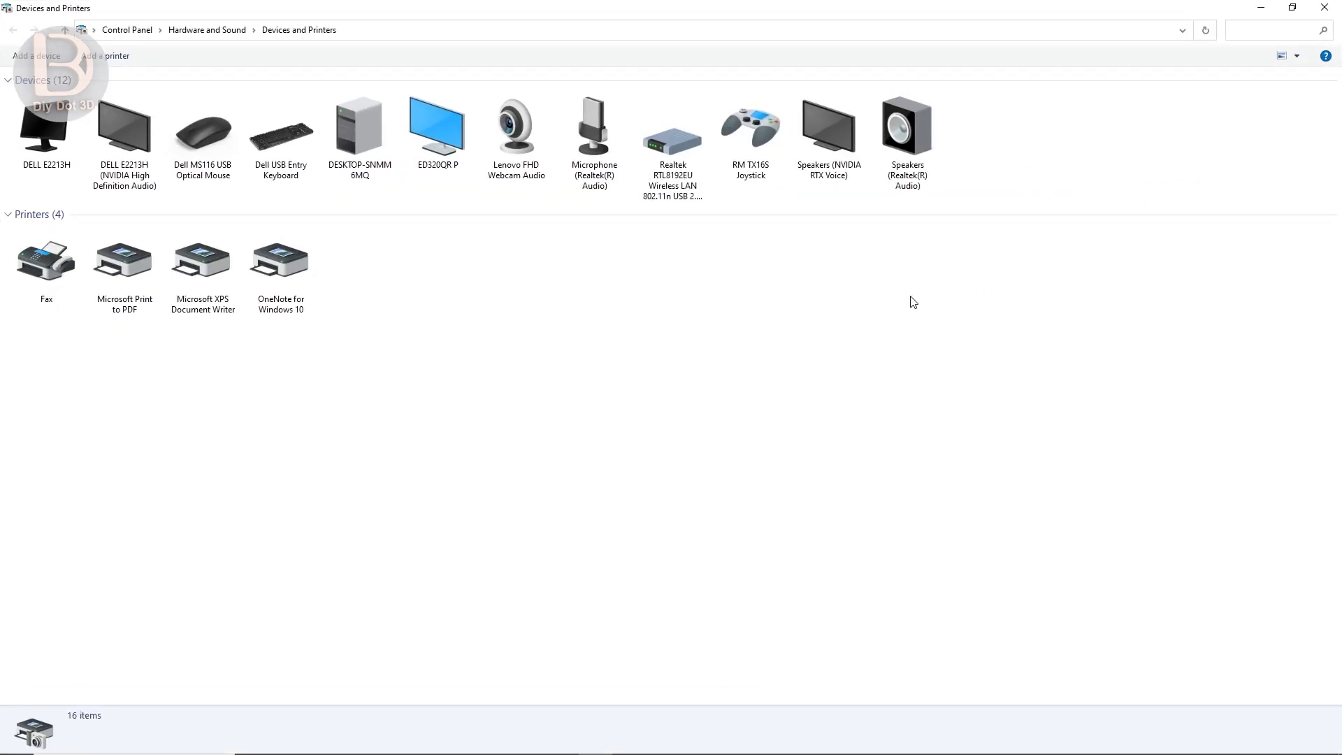
Open the RM TX16S Joystick's HID-compliant game controller properties from its Hardware tab.
right_click(751, 126)
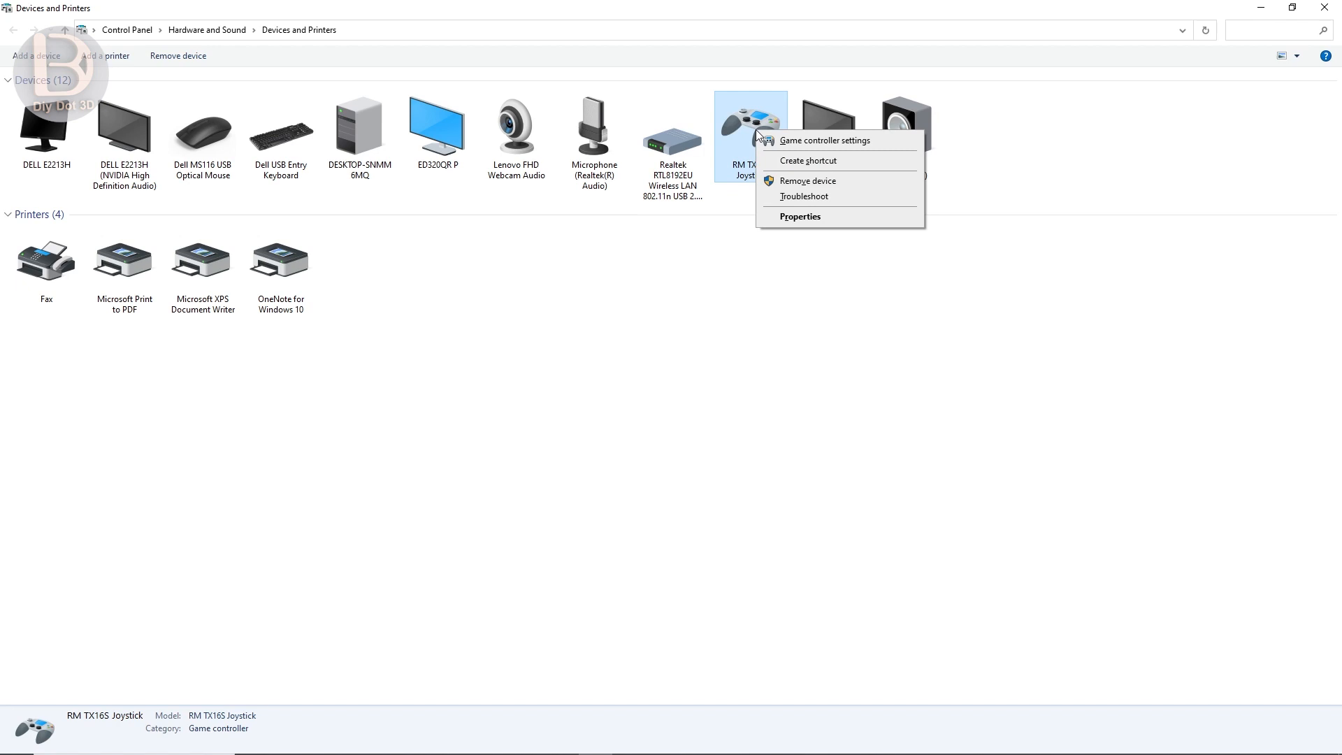
left_click(800, 216)
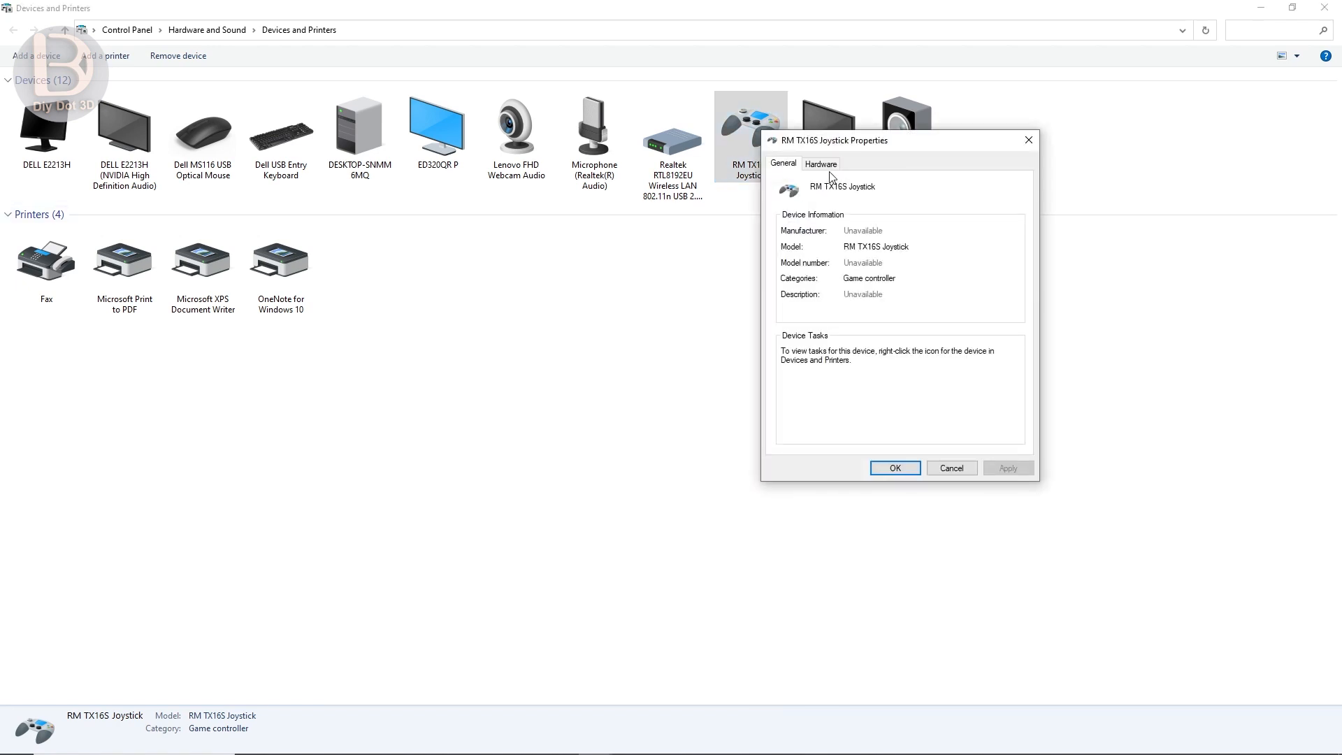
left_click(821, 163)
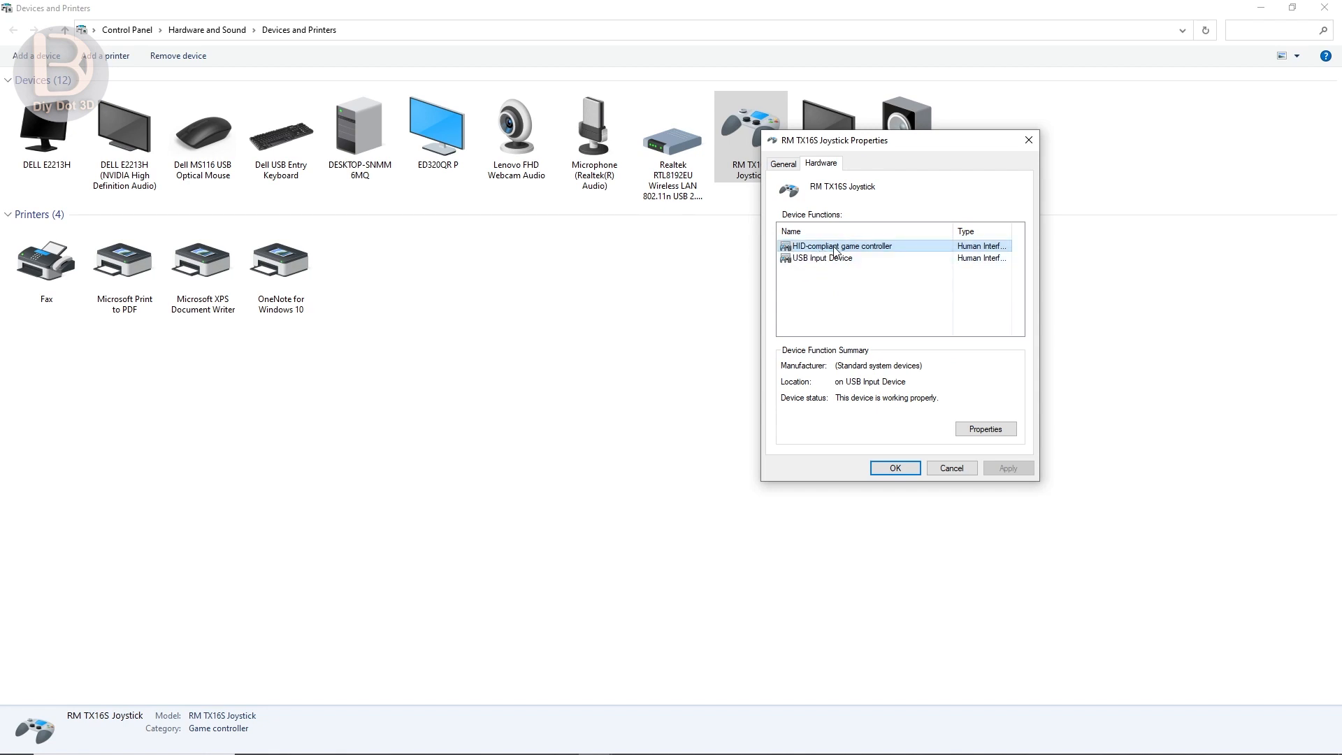
mouse_move(856, 255)
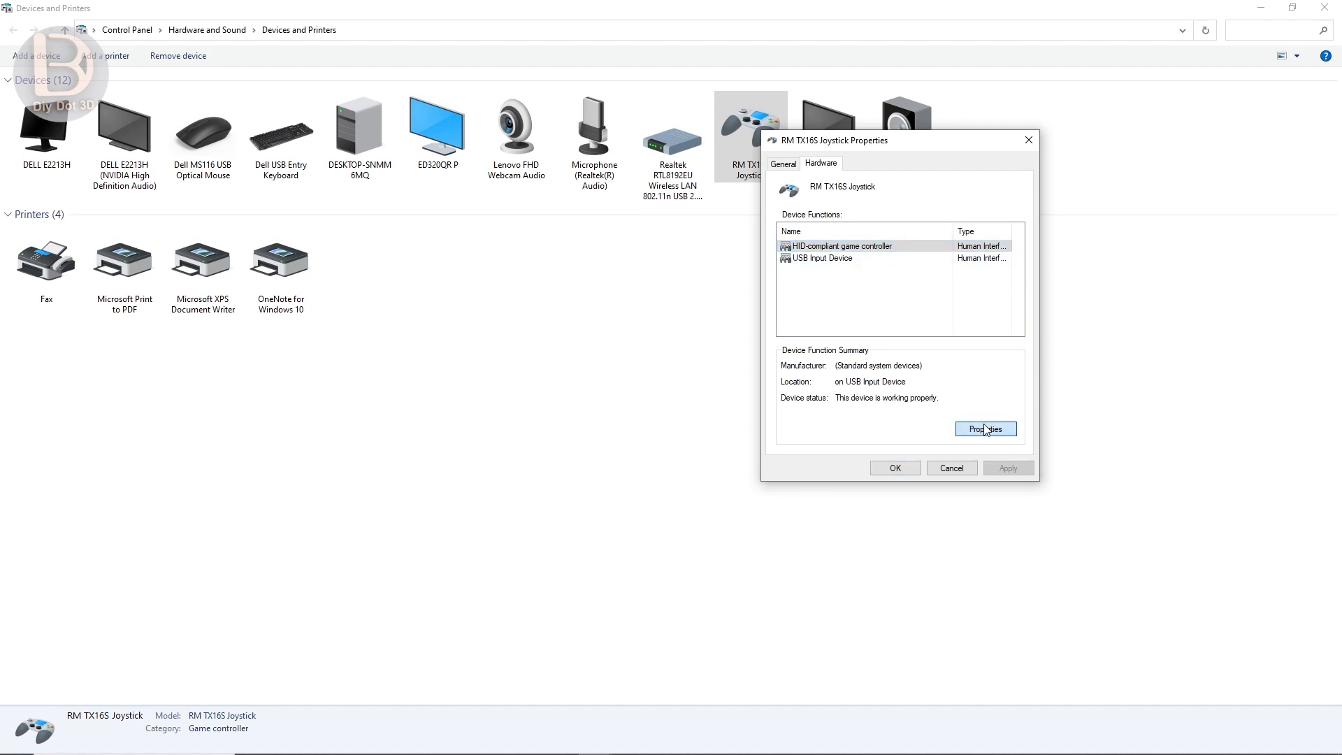
left_click(986, 428)
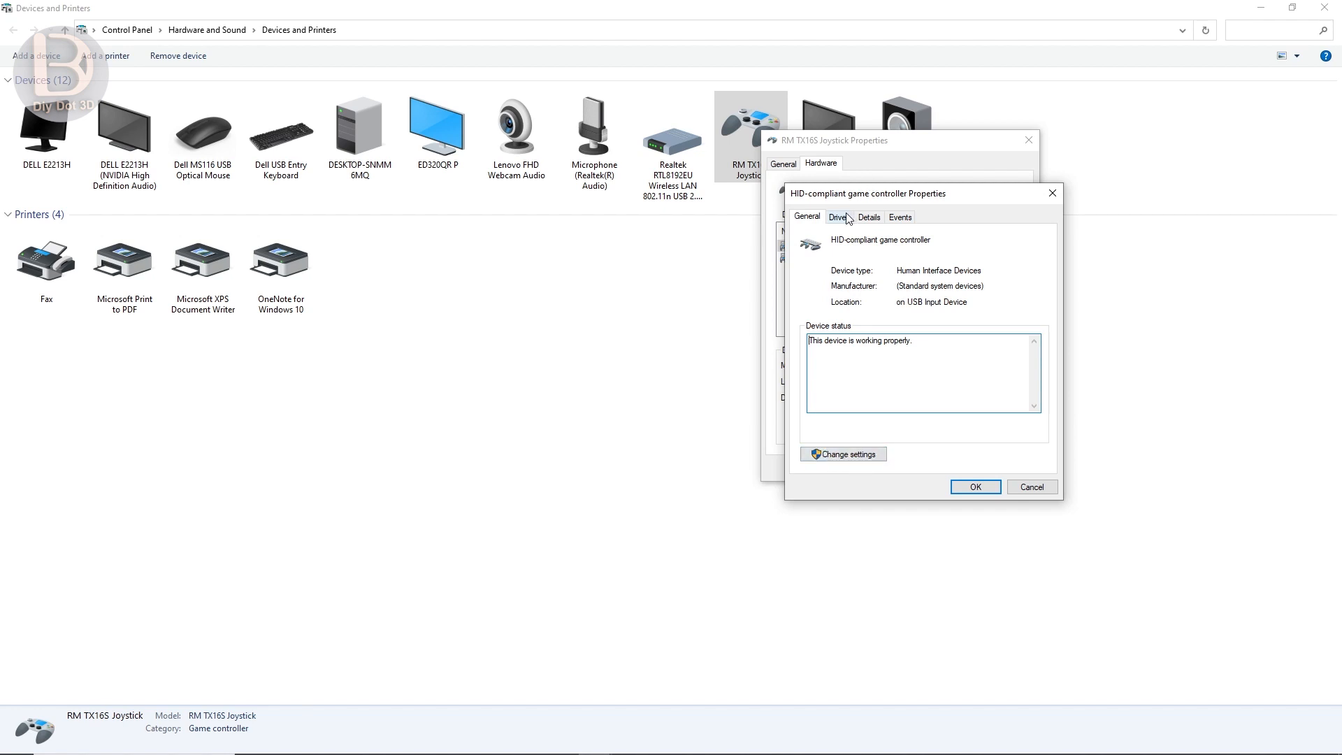
Unlock the game controller's settings as administrator and start Update Driver.
left_click(839, 216)
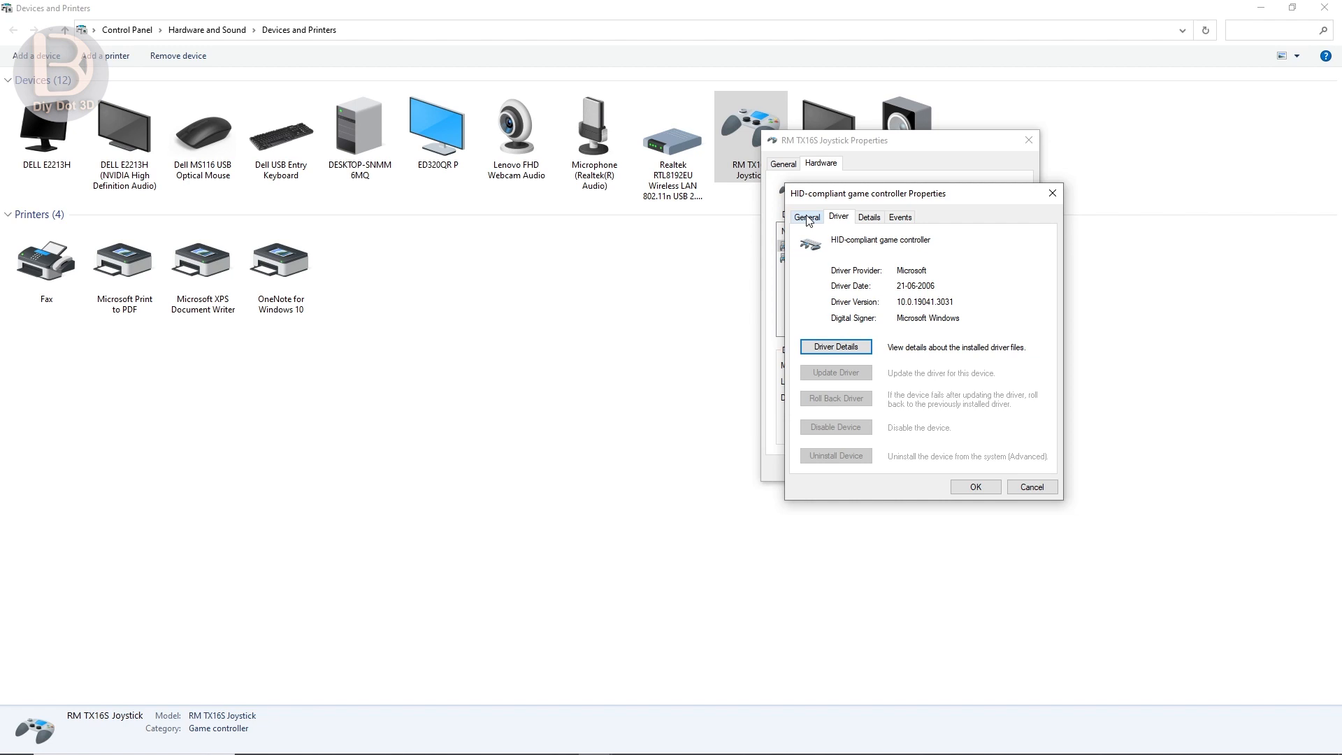
left_click(807, 216)
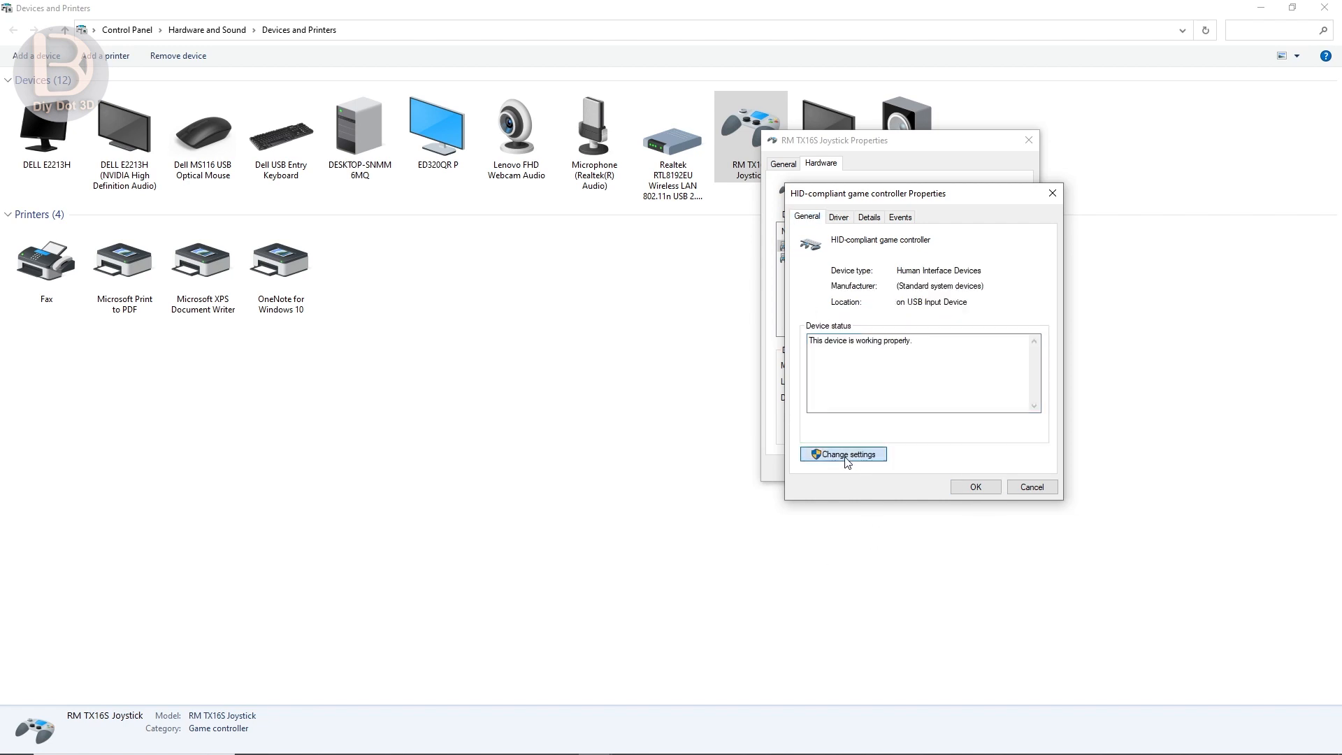
left_click(843, 454)
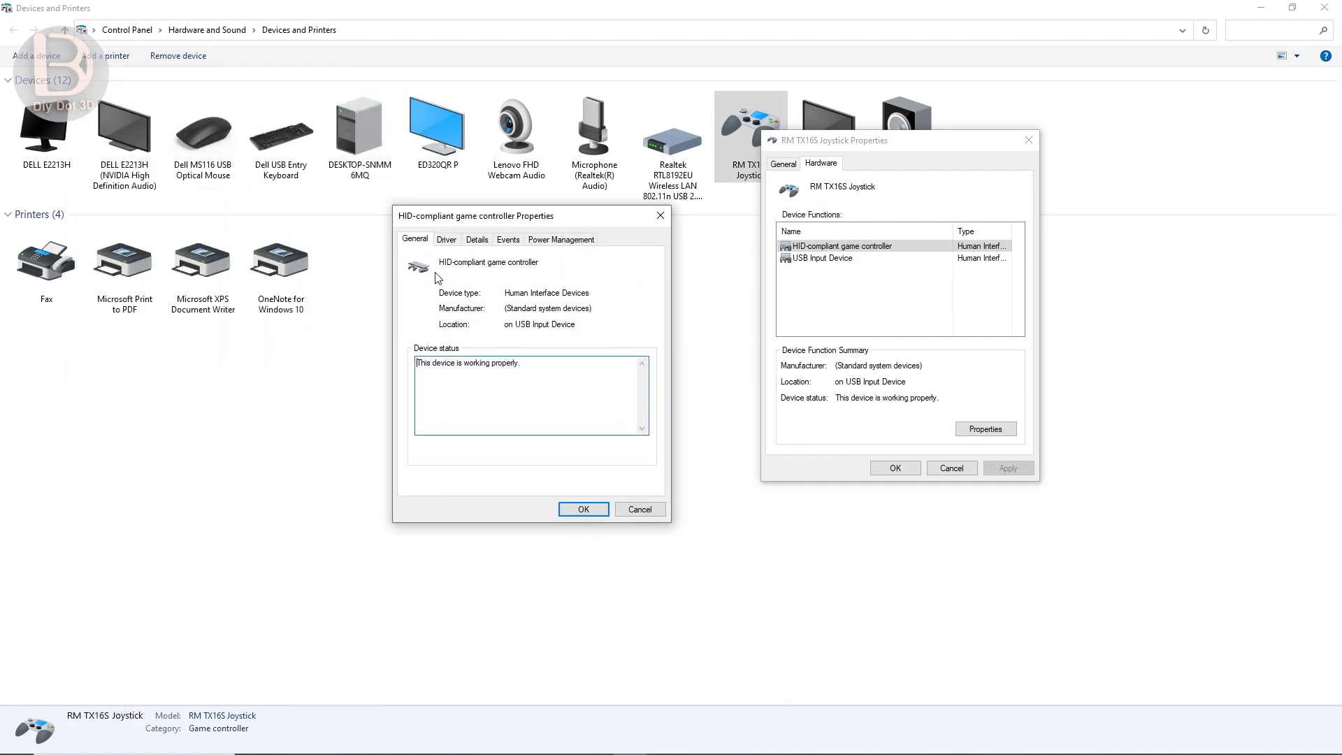
left_click(446, 239)
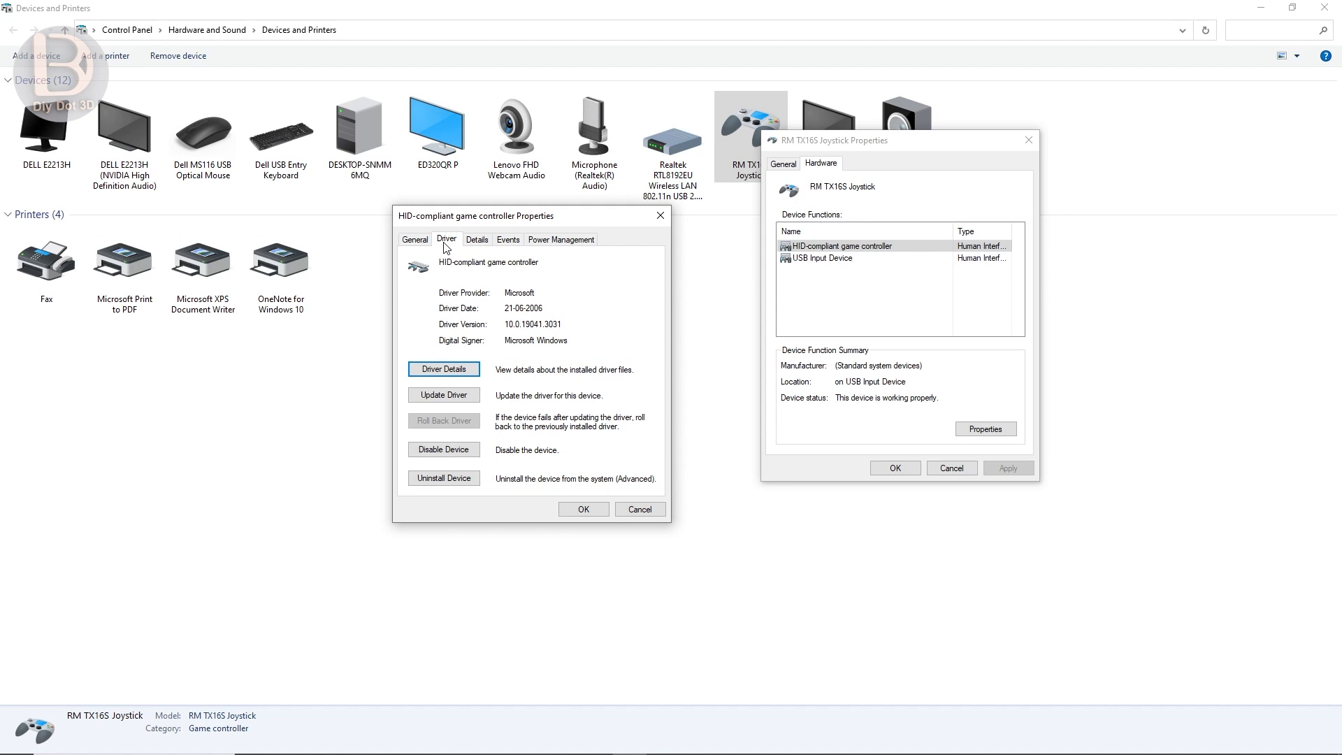
mouse_move(449, 243)
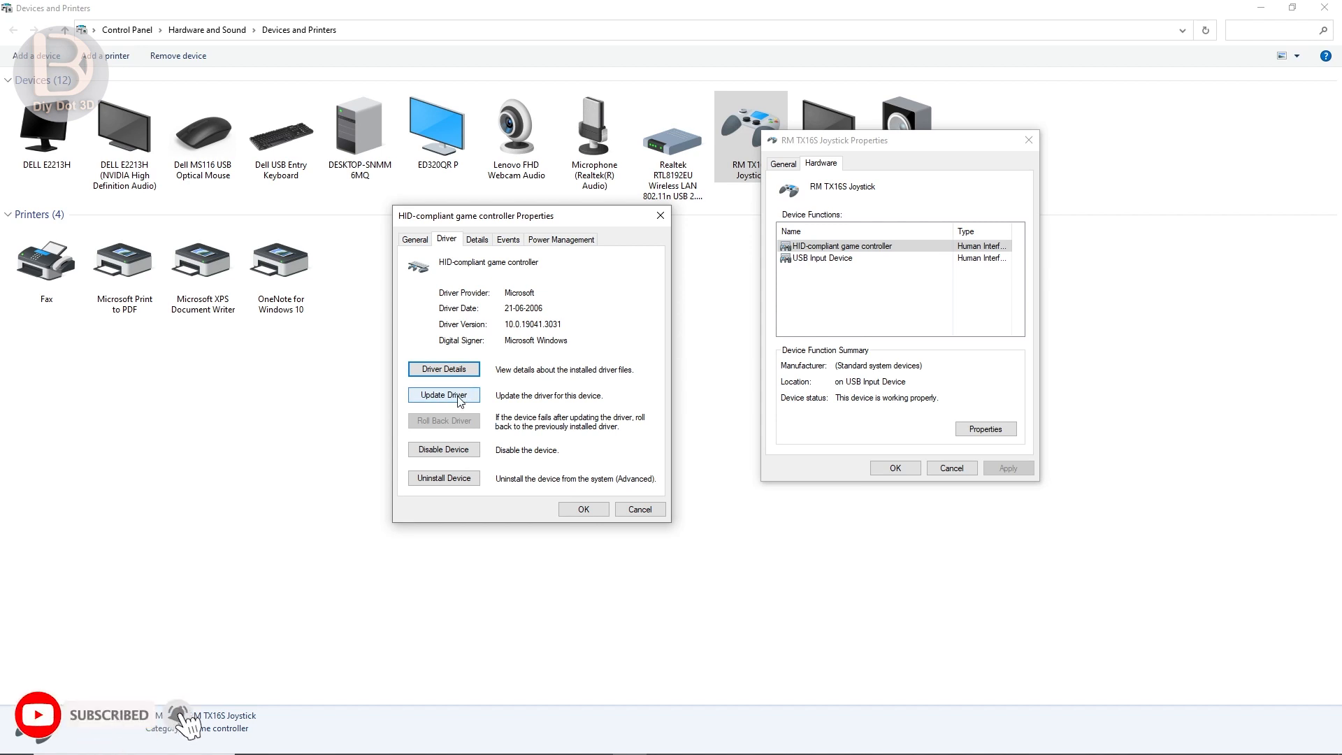
left_click(443, 394)
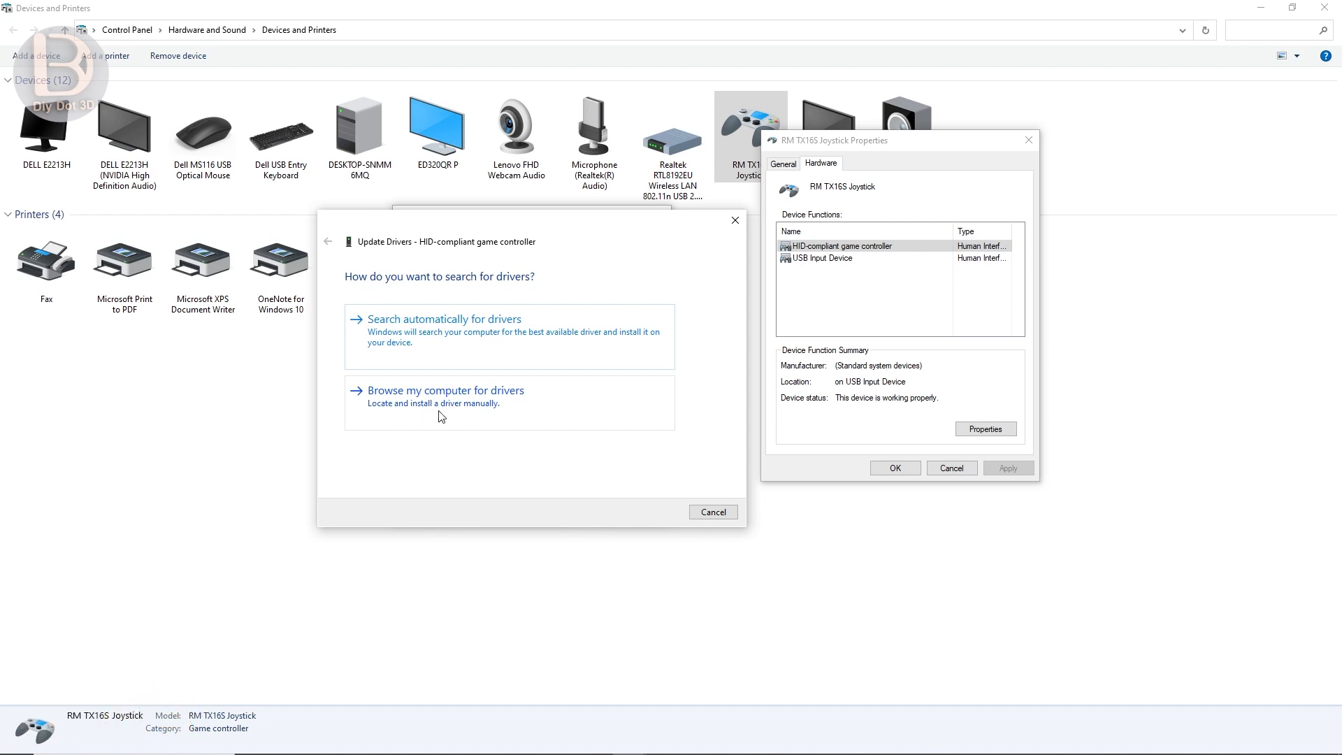
mouse_move(446, 401)
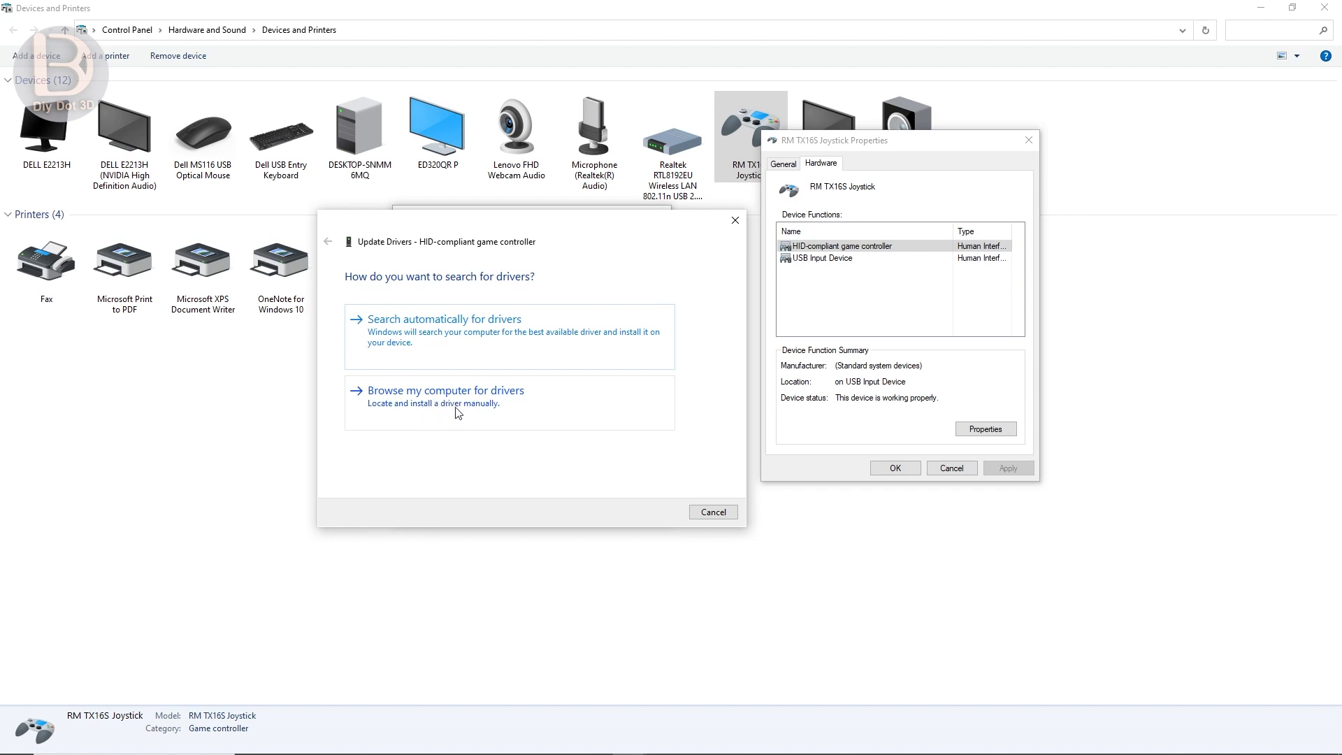
Choose to browse the computer and pick from the list of available drivers.
left_click(445, 390)
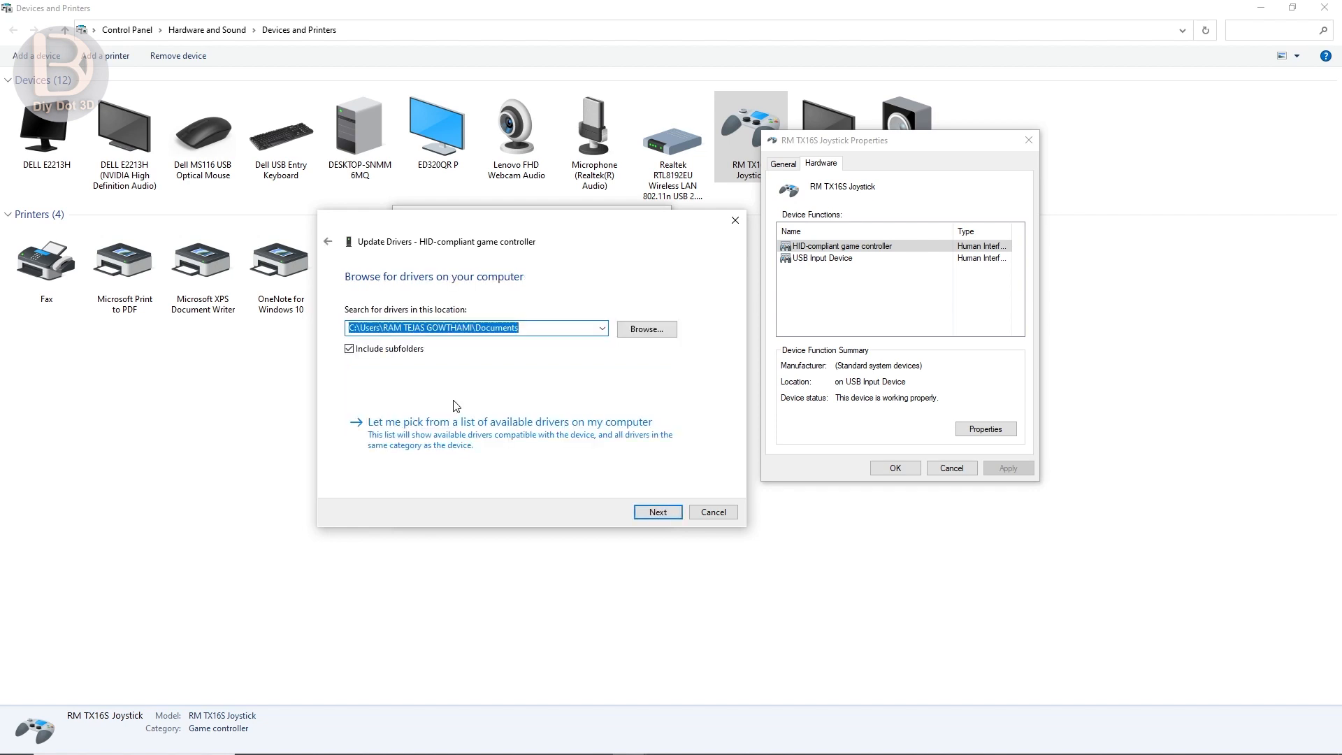
mouse_move(384, 436)
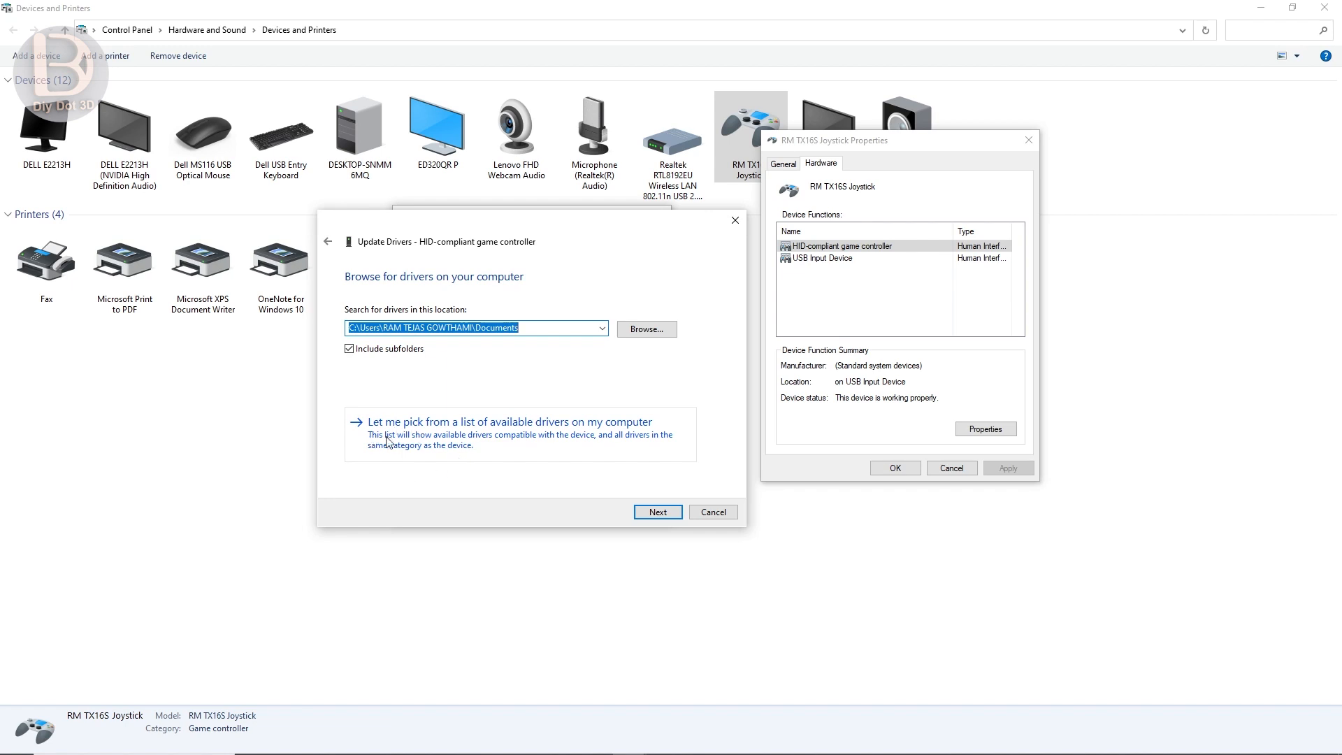
mouse_move(381, 437)
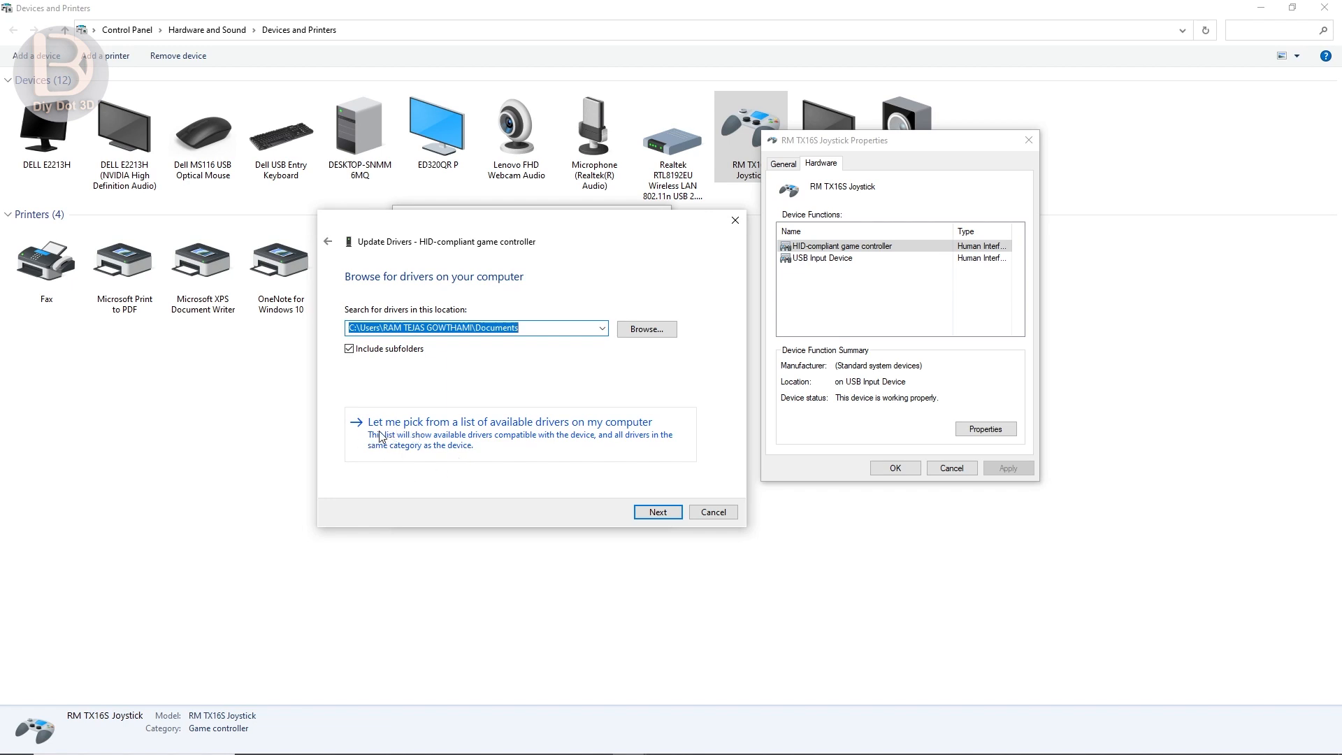
mouse_move(398, 444)
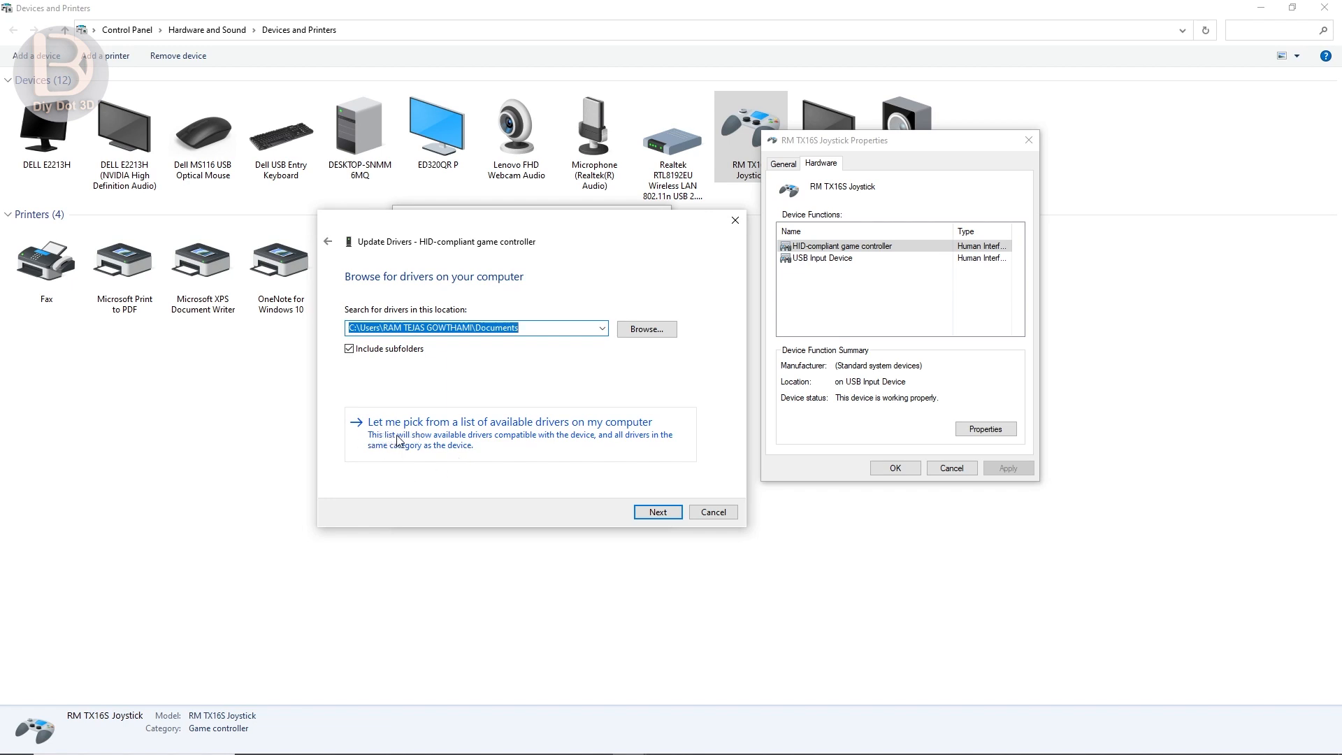
left_click(509, 421)
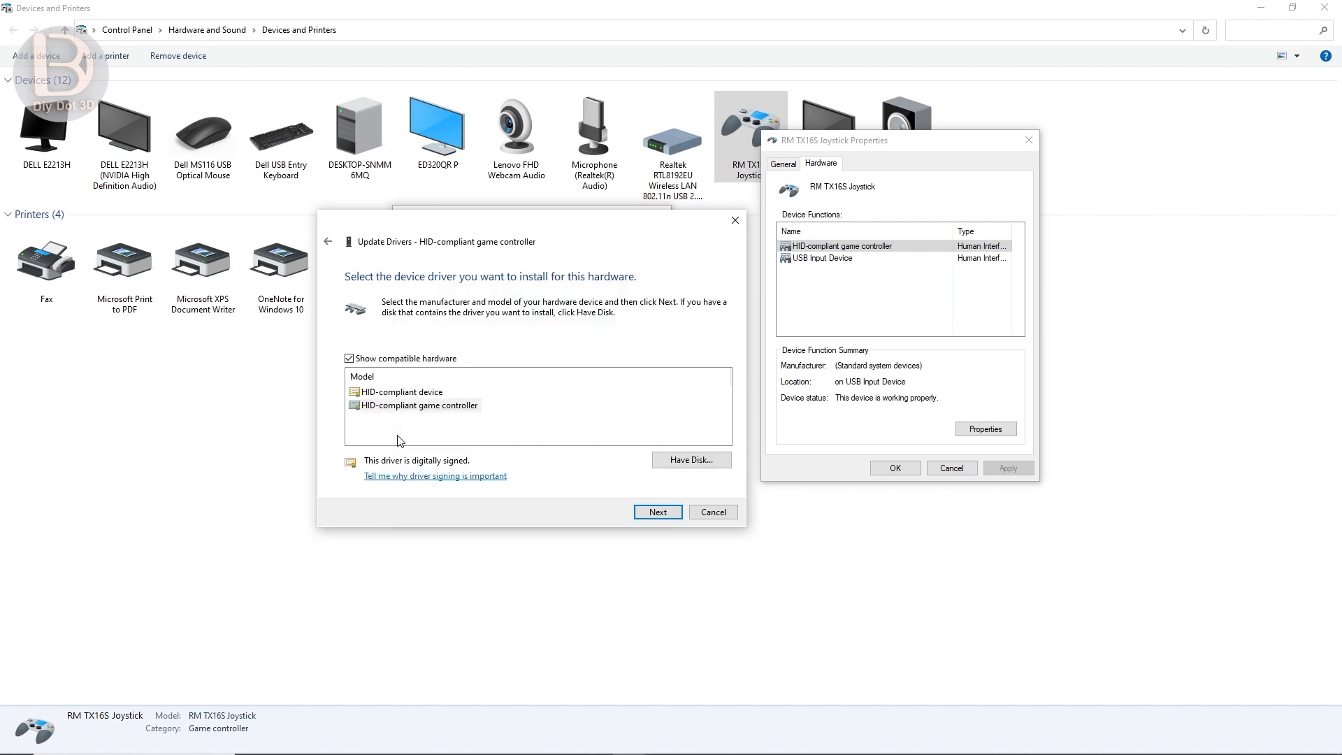
mouse_move(444, 432)
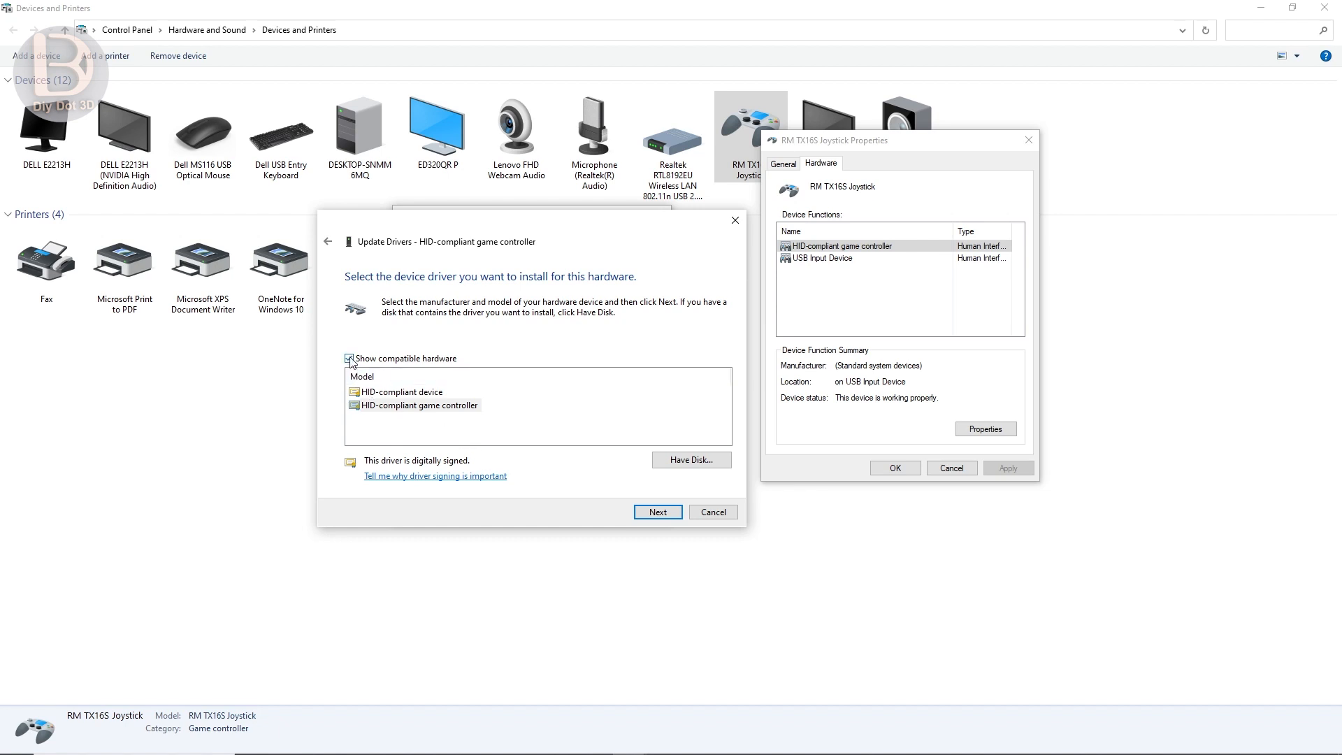
Turn off 'Show compatible hardware' and select the USB Input Device model.
left_click(351, 358)
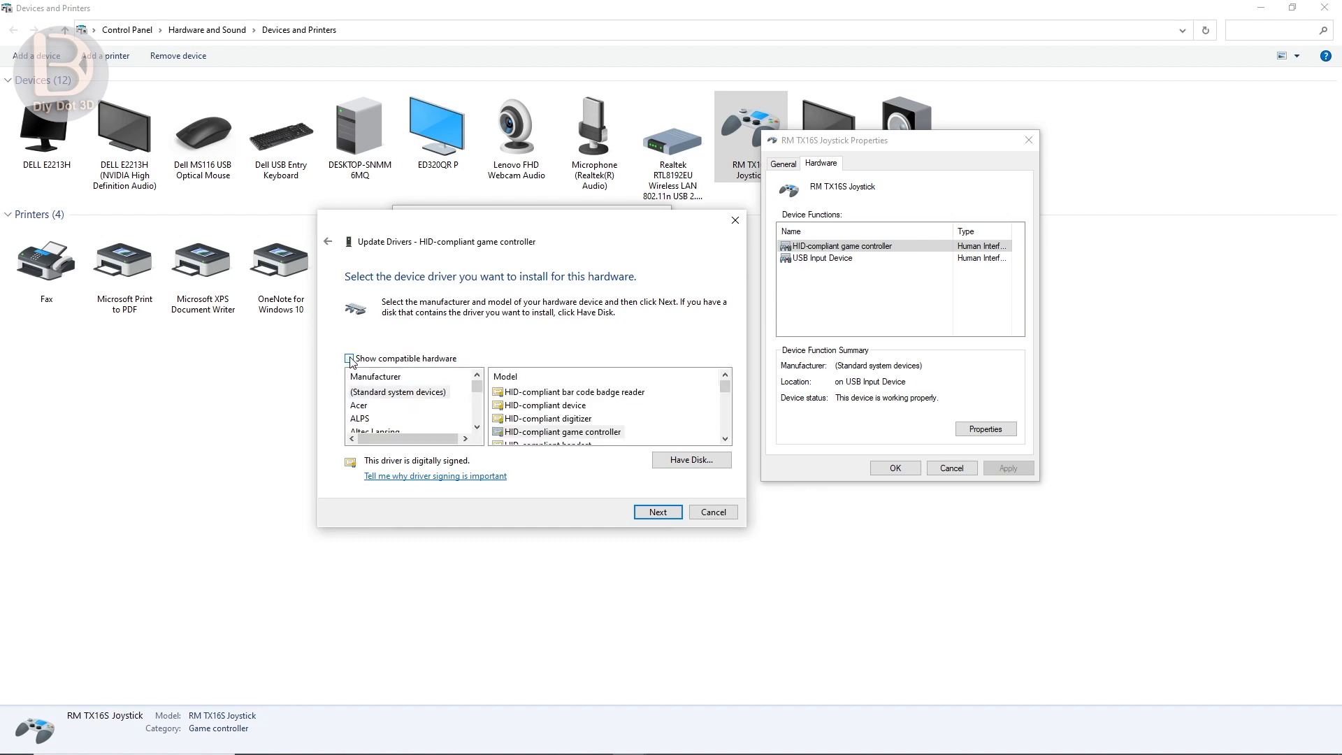
left_click(350, 358)
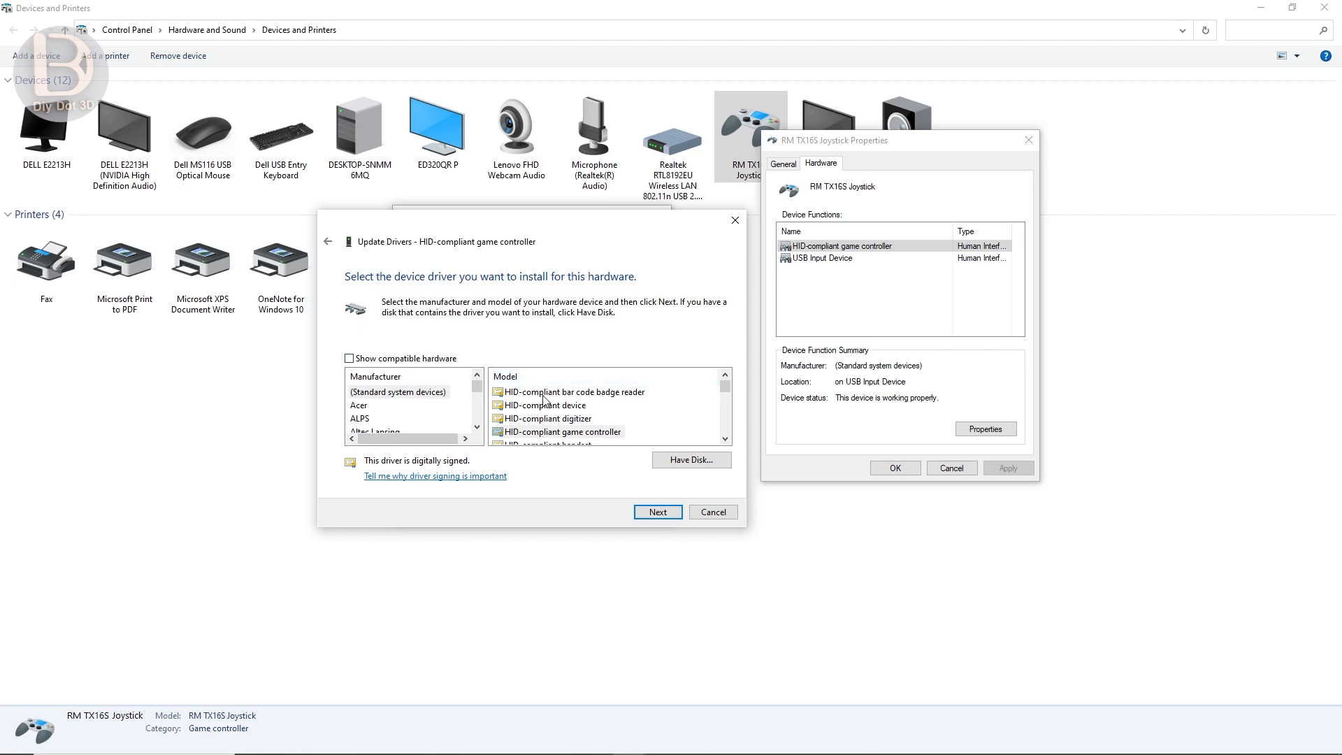
mouse_move(588, 410)
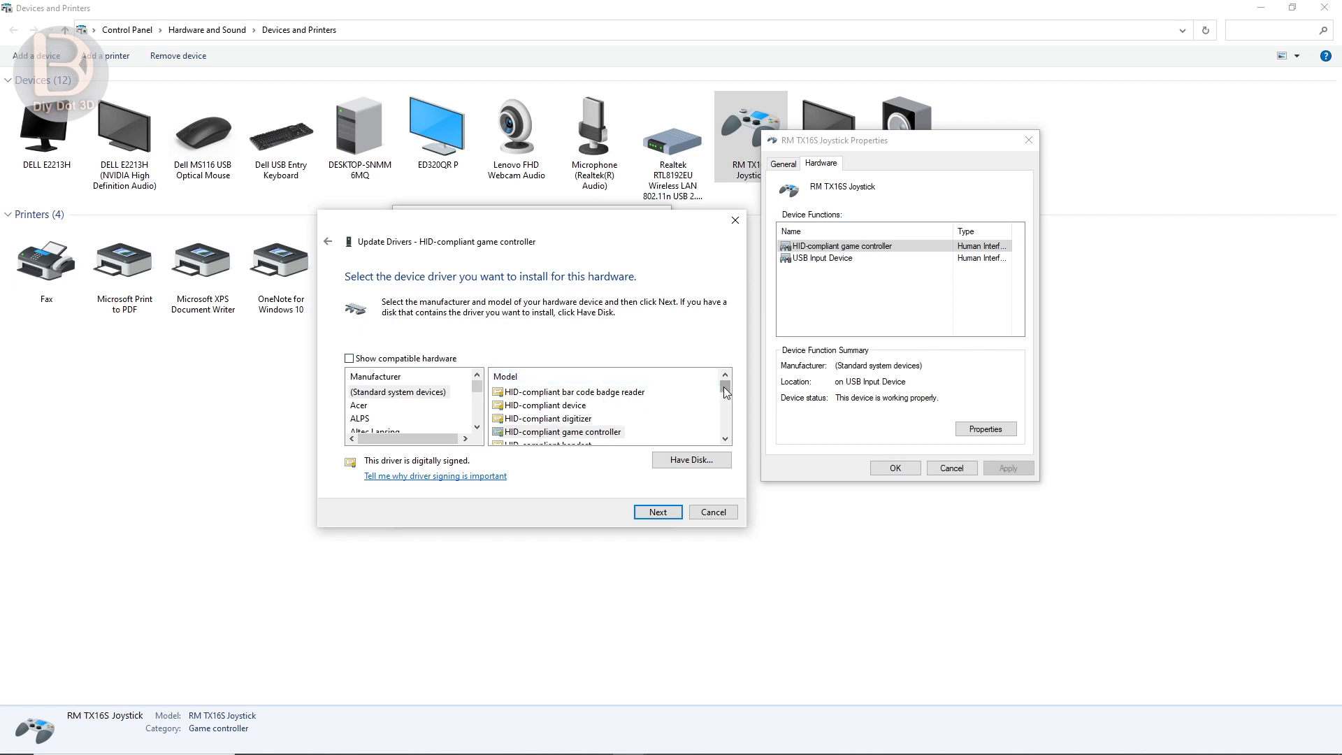
scroll("down", 3)
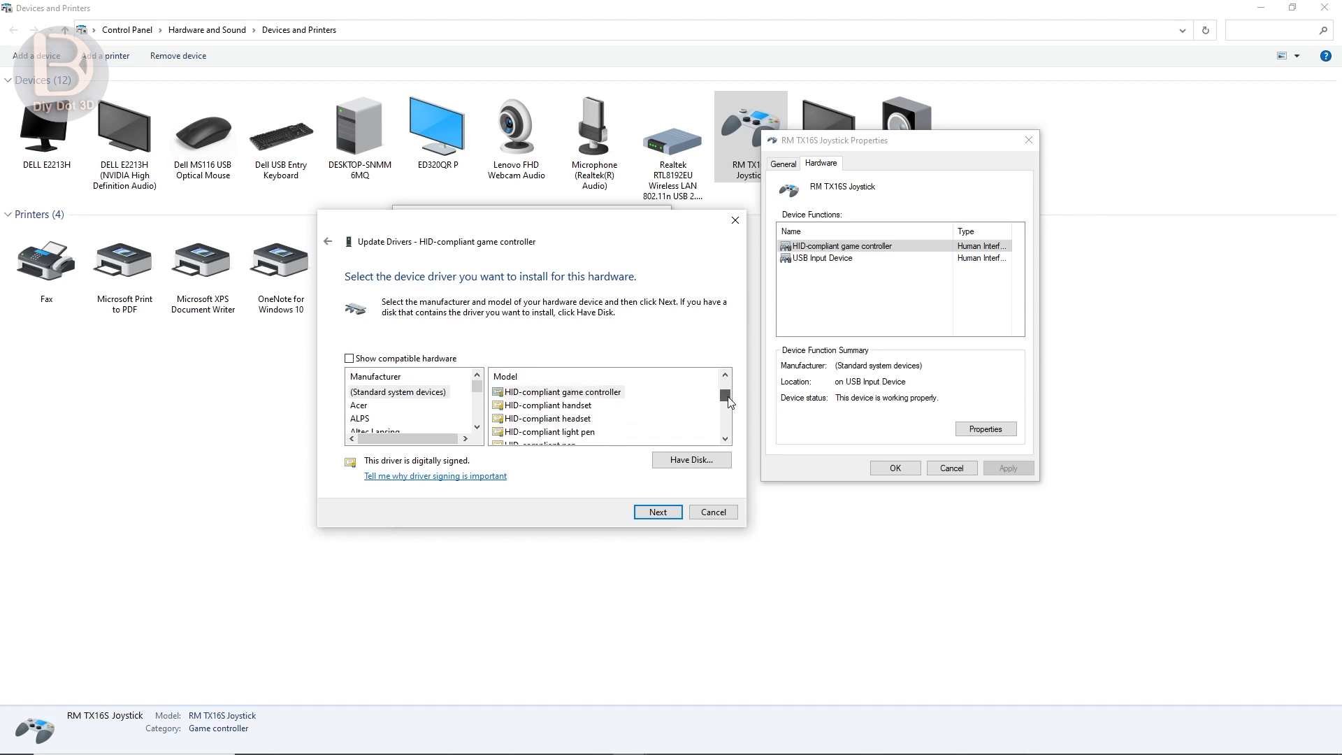
scroll("down", 3)
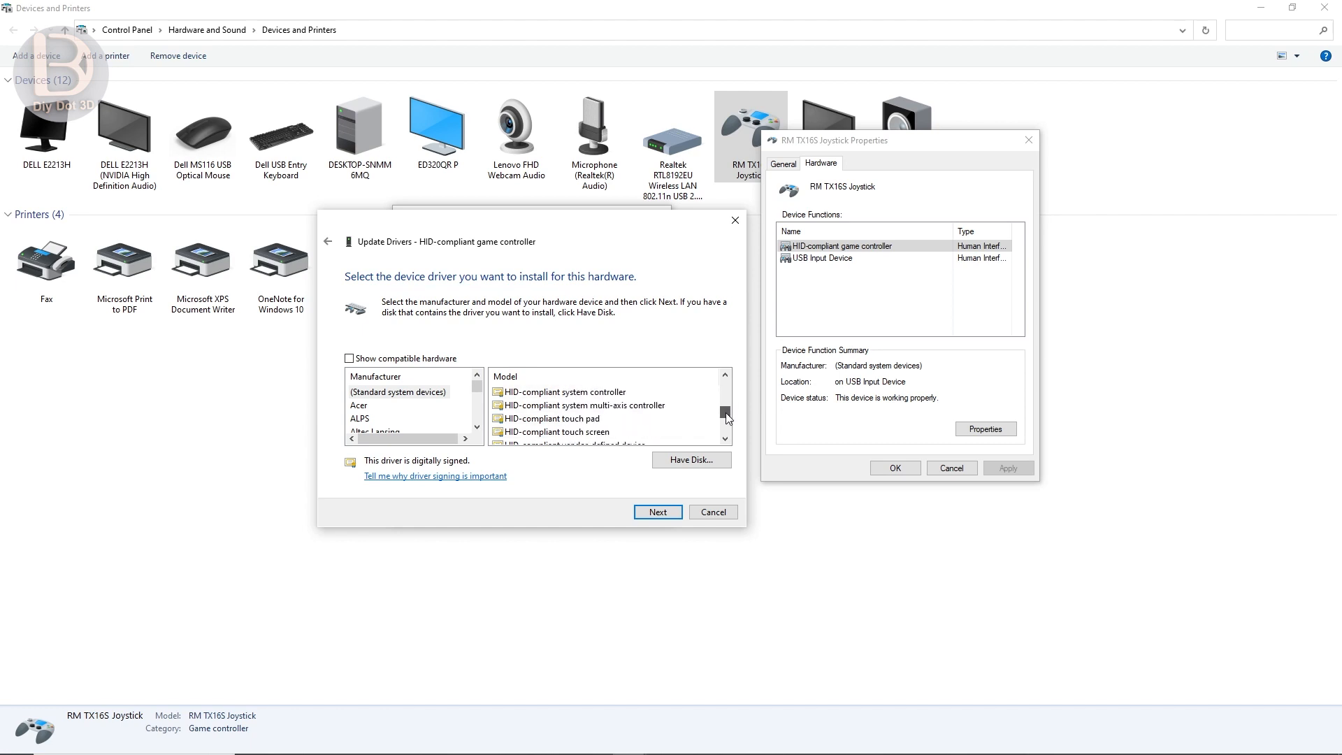
scroll("down", 3)
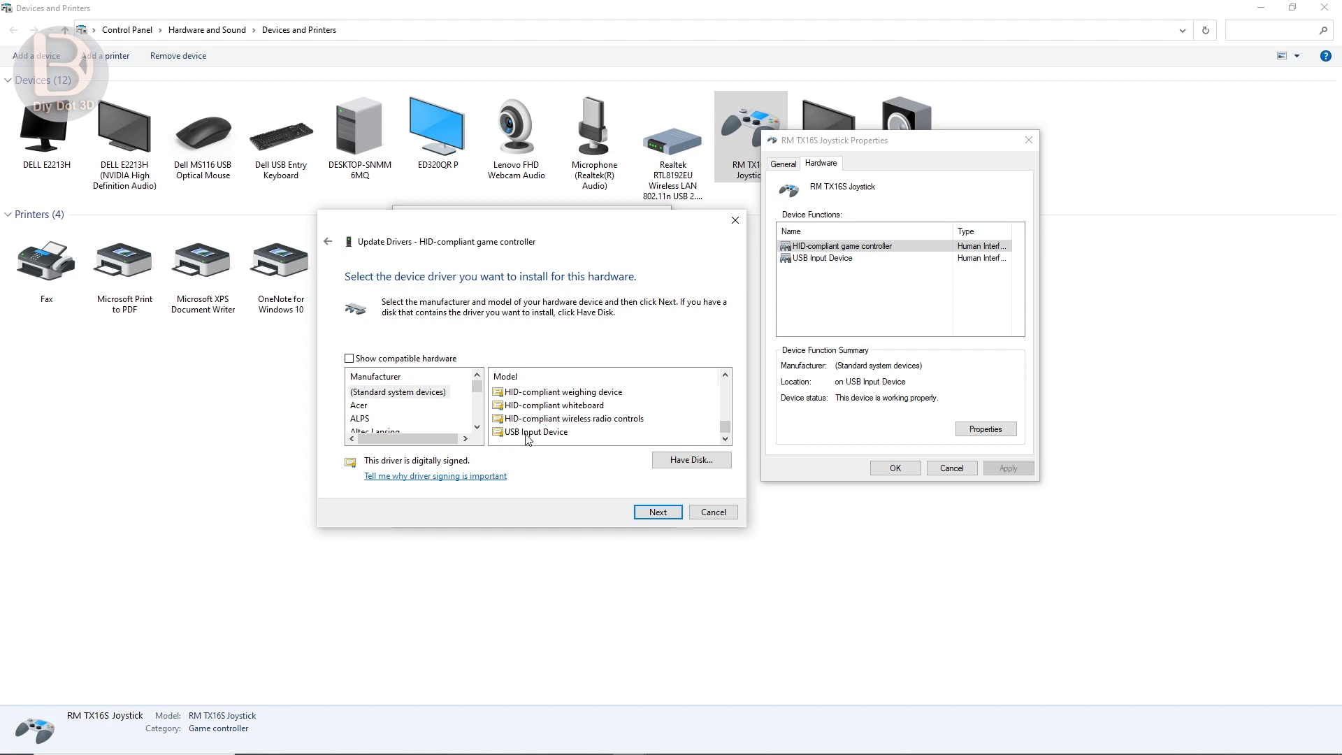
left_click(536, 432)
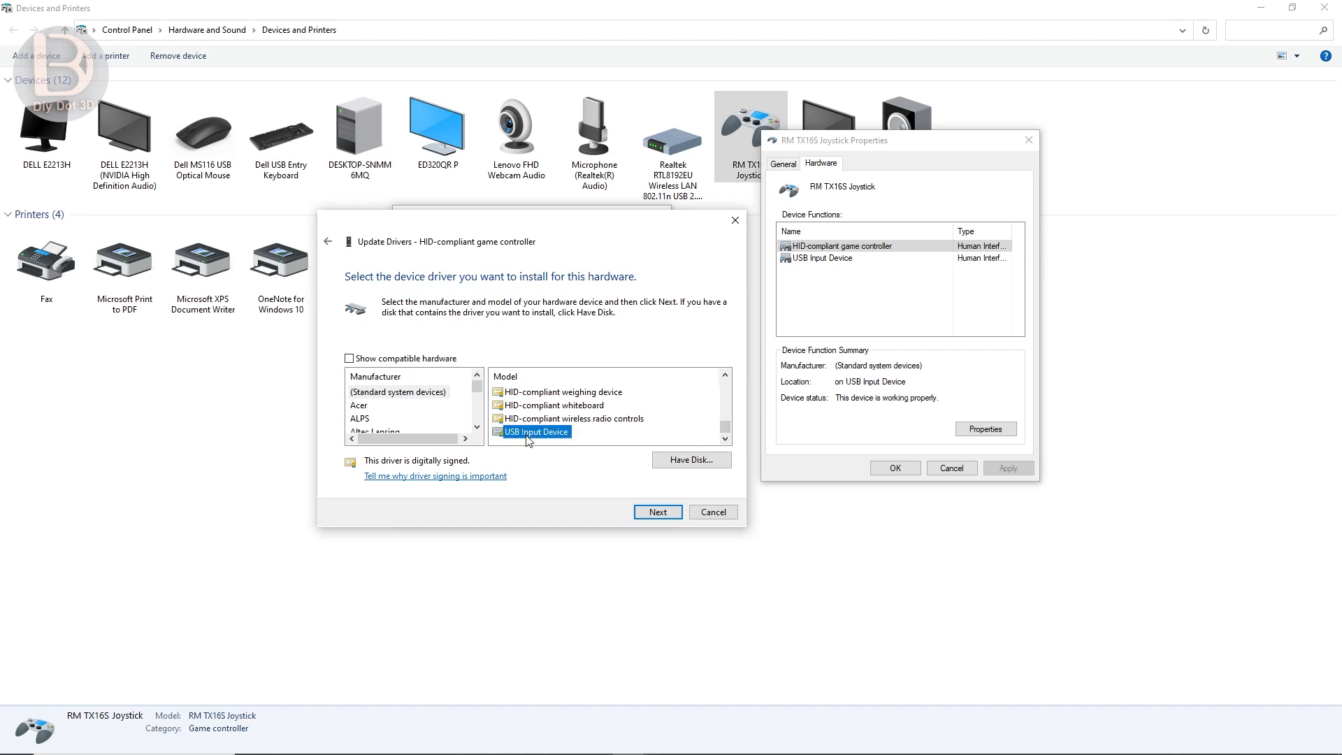
mouse_move(539, 439)
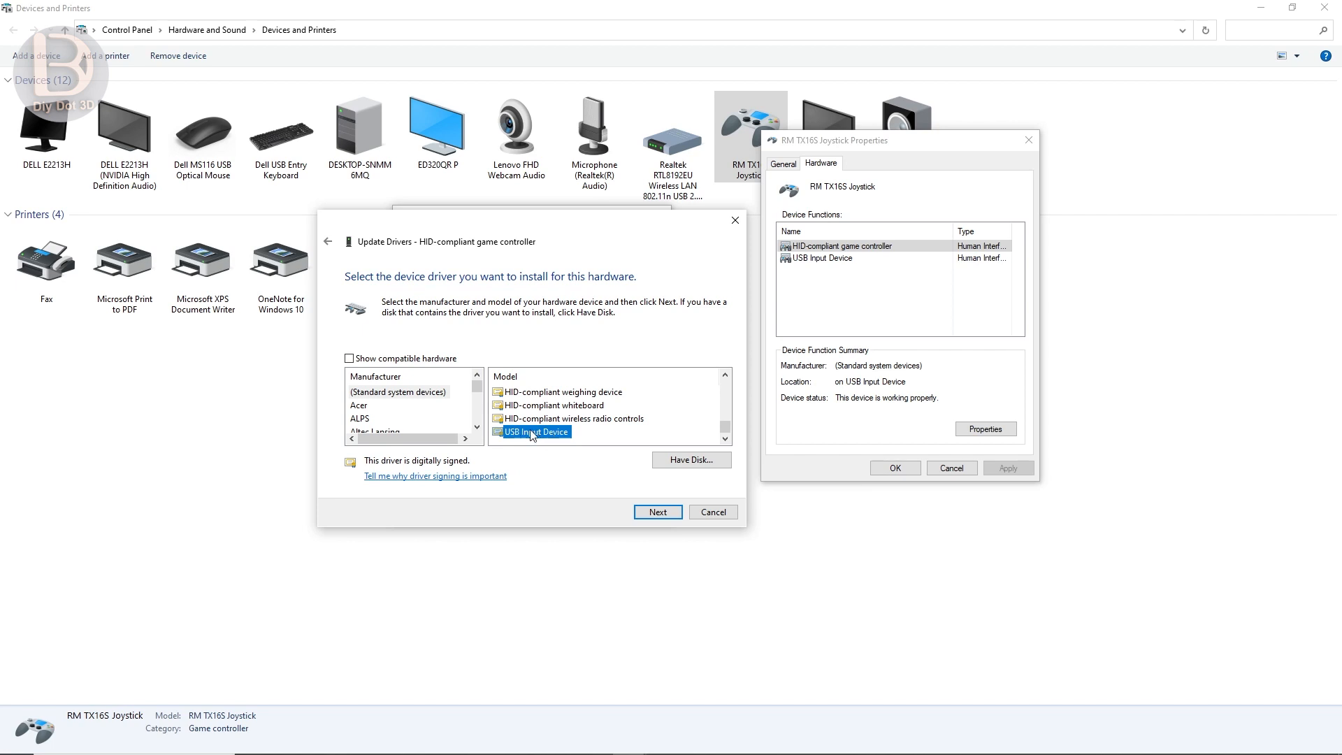
Install USB Input Device despite the warning, then close the wizard and properties.
left_click(658, 512)
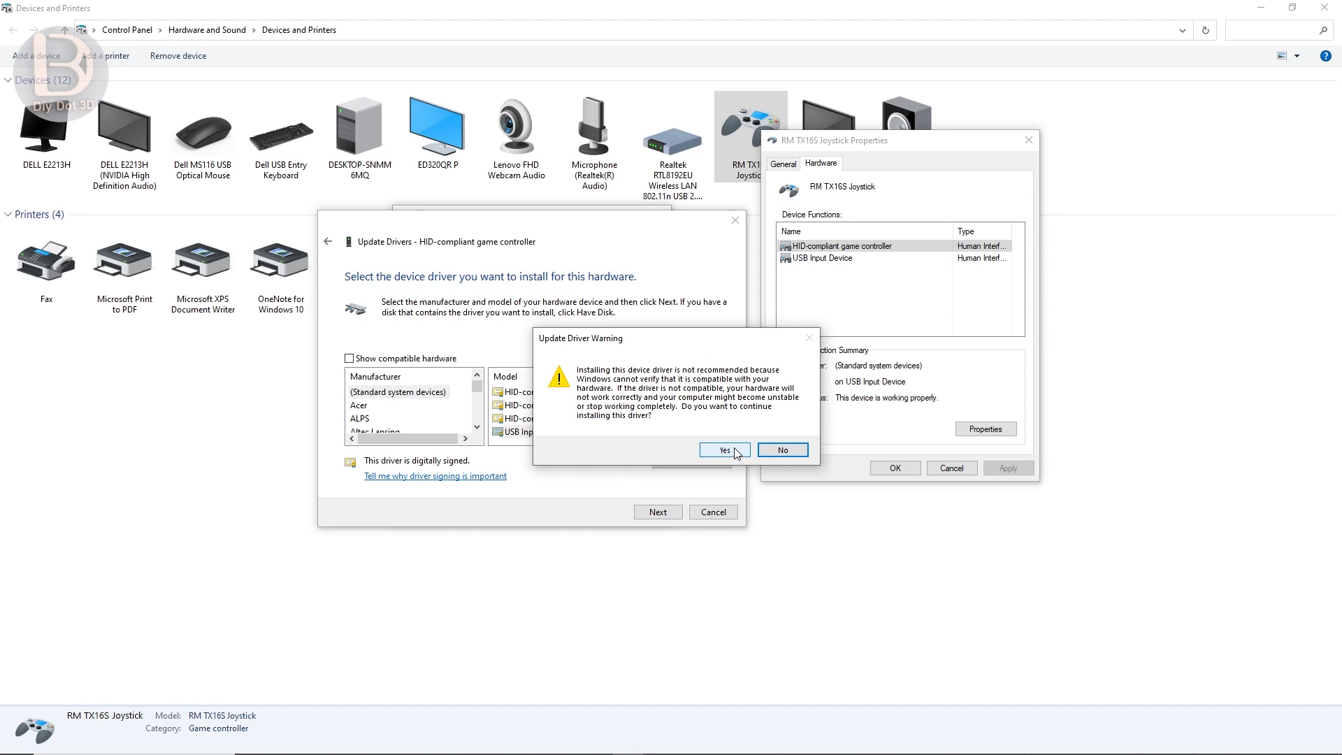
left_click(724, 450)
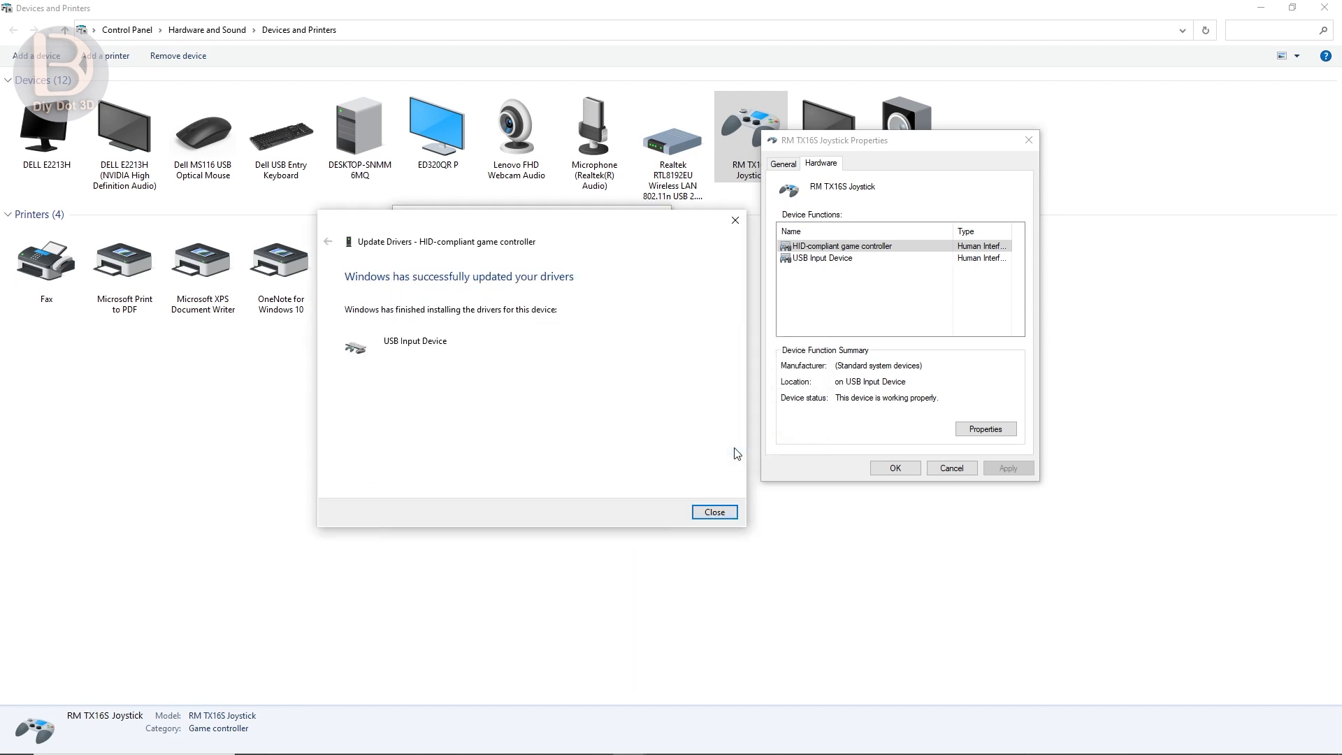
left_click(715, 512)
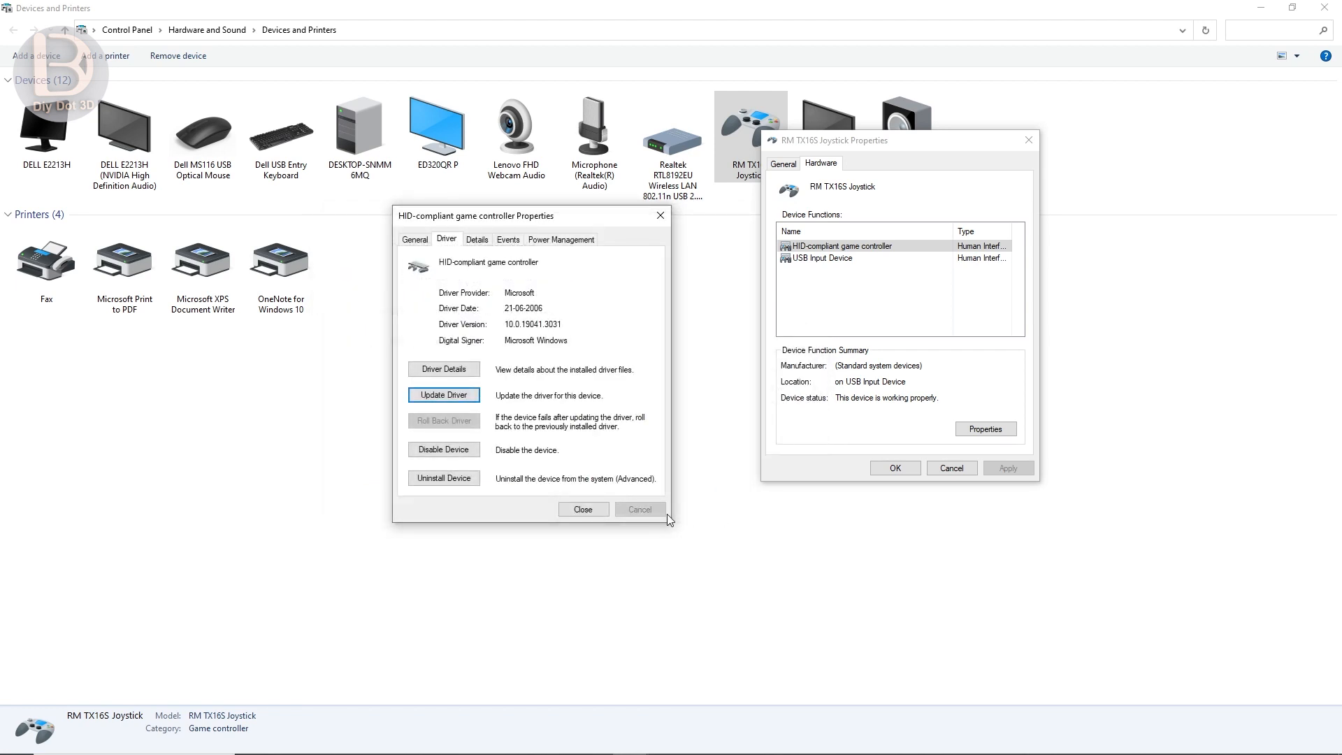
left_click(583, 510)
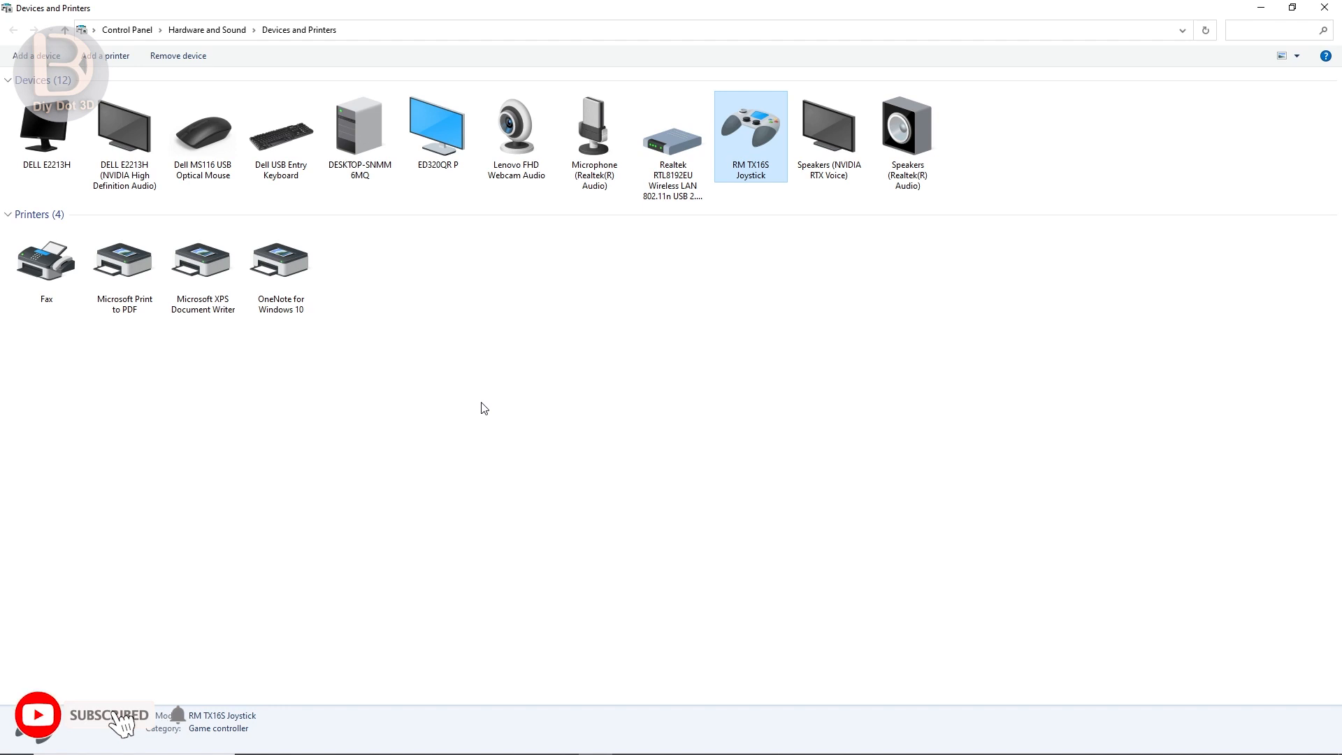
mouse_move(648, 362)
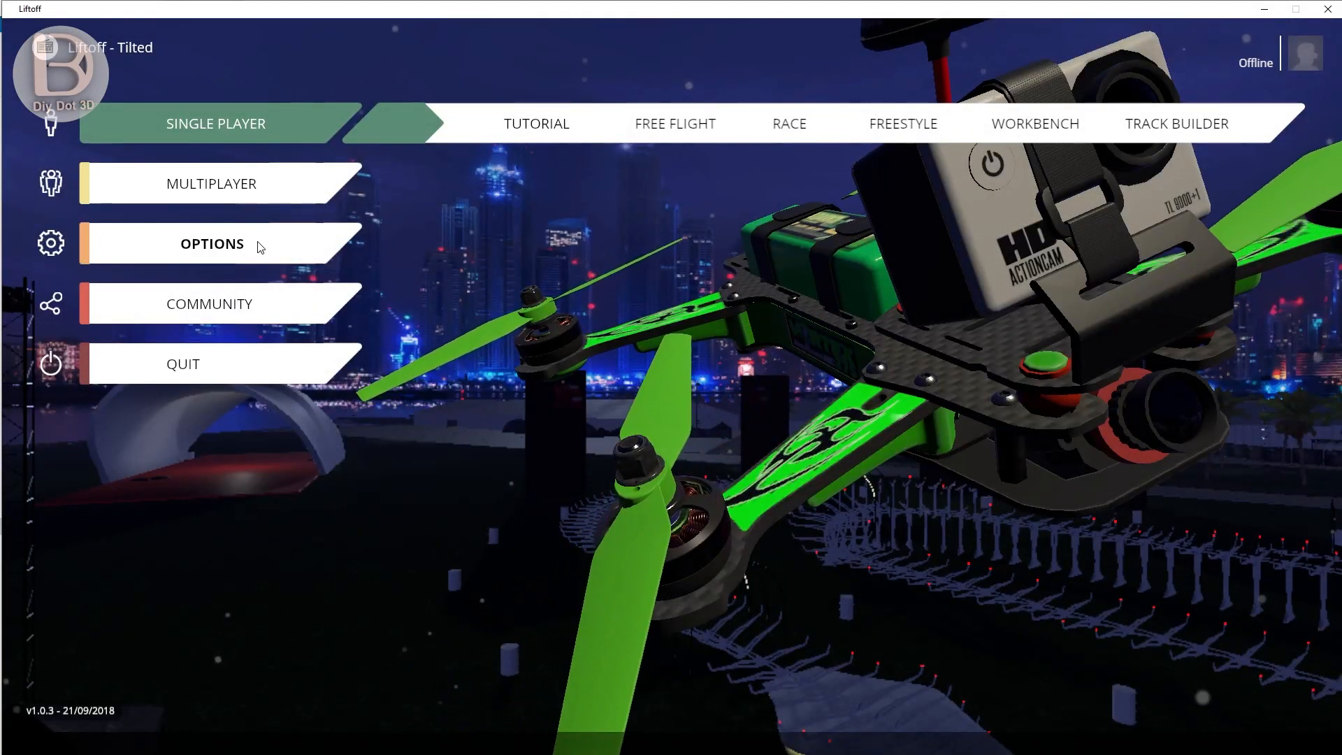
Open Liftoff's Options and Controls to reach the controller calibration.
left_click(212, 243)
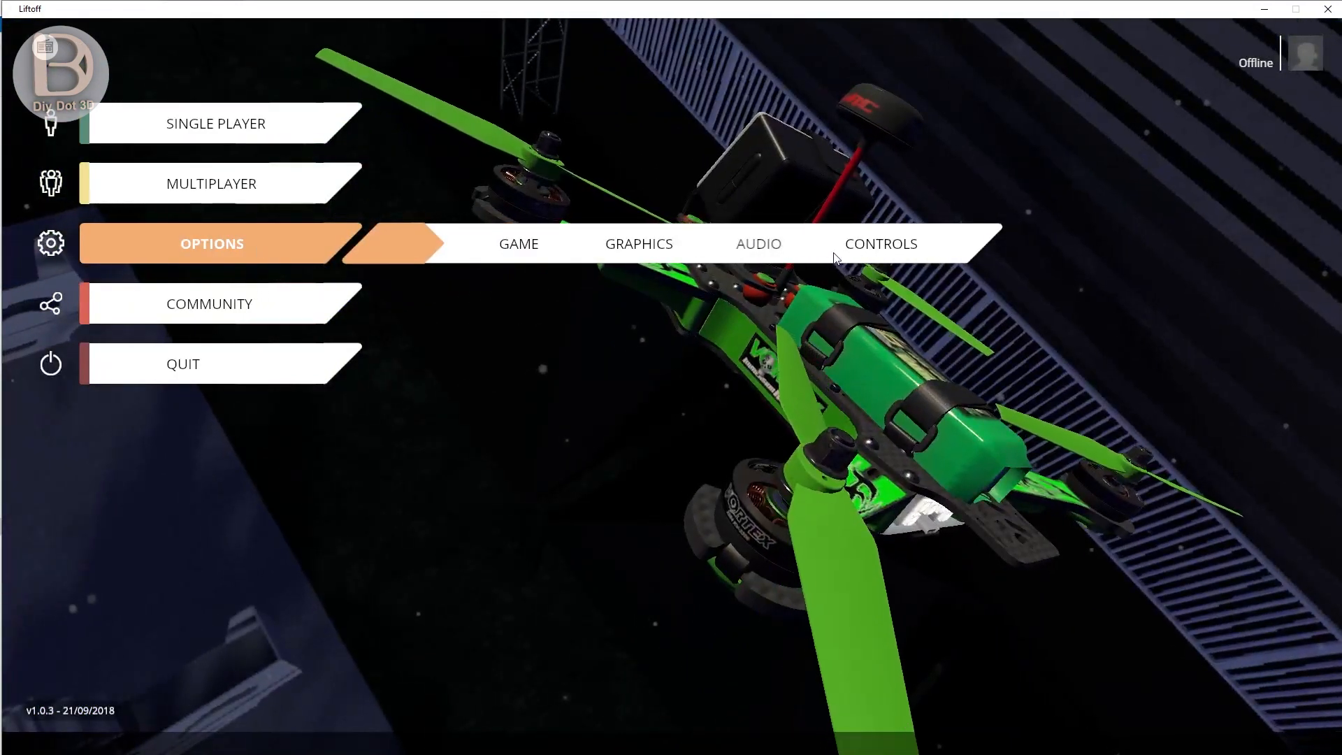
left_click(880, 244)
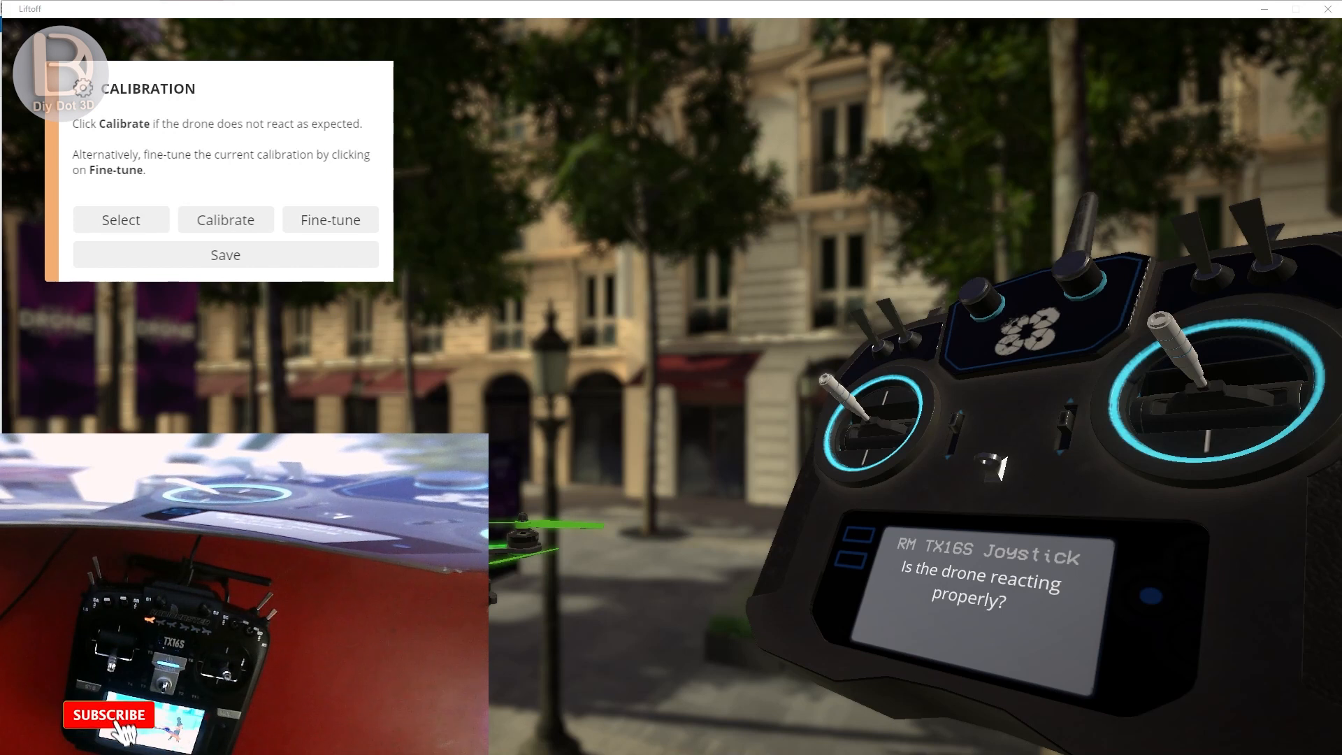
left_click(108, 715)
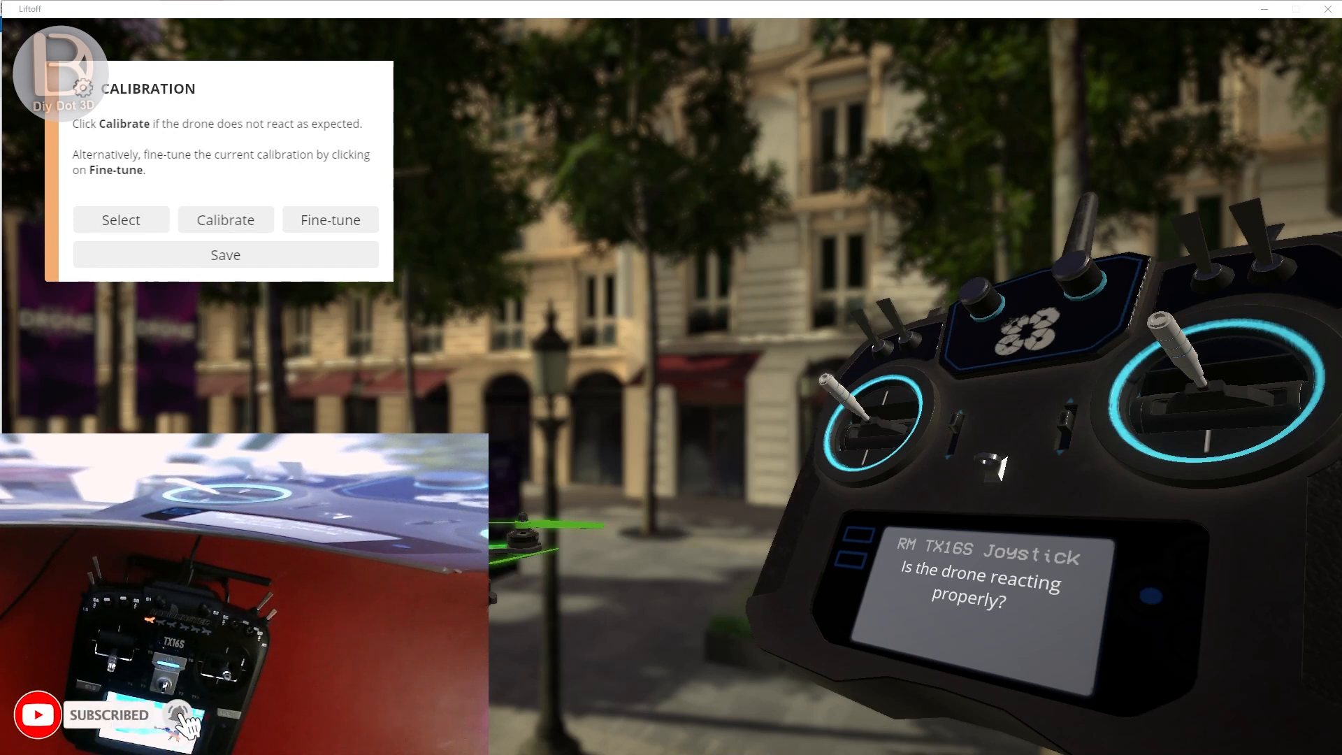